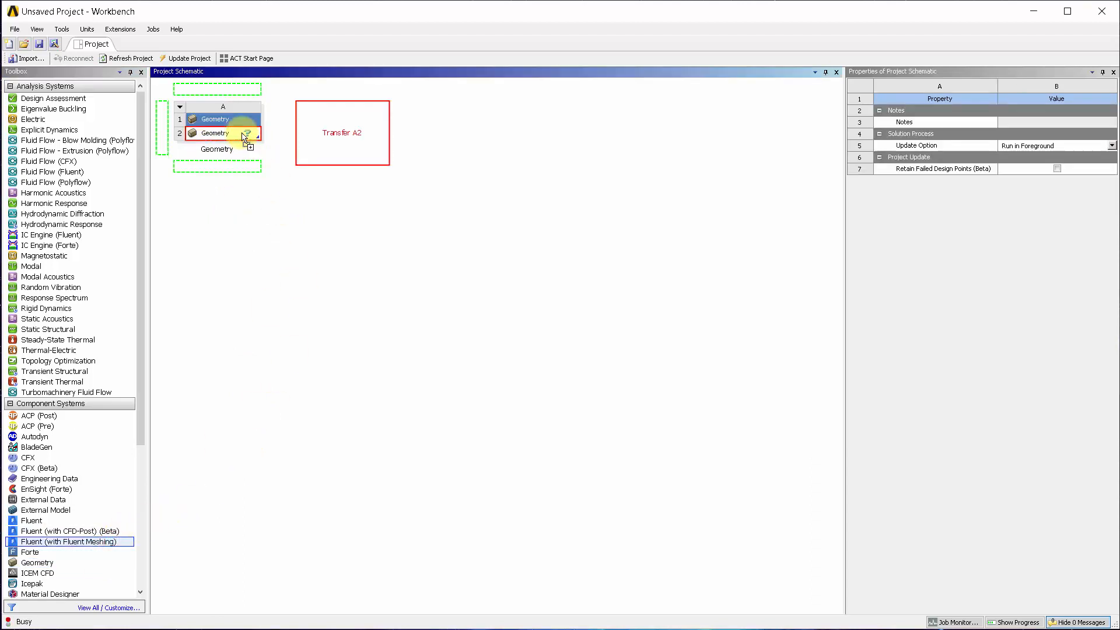
Step: Import Solar Car.scdoc into the Workbench Geometry cell that feeds Fluent Meshing
right_click(216, 133)
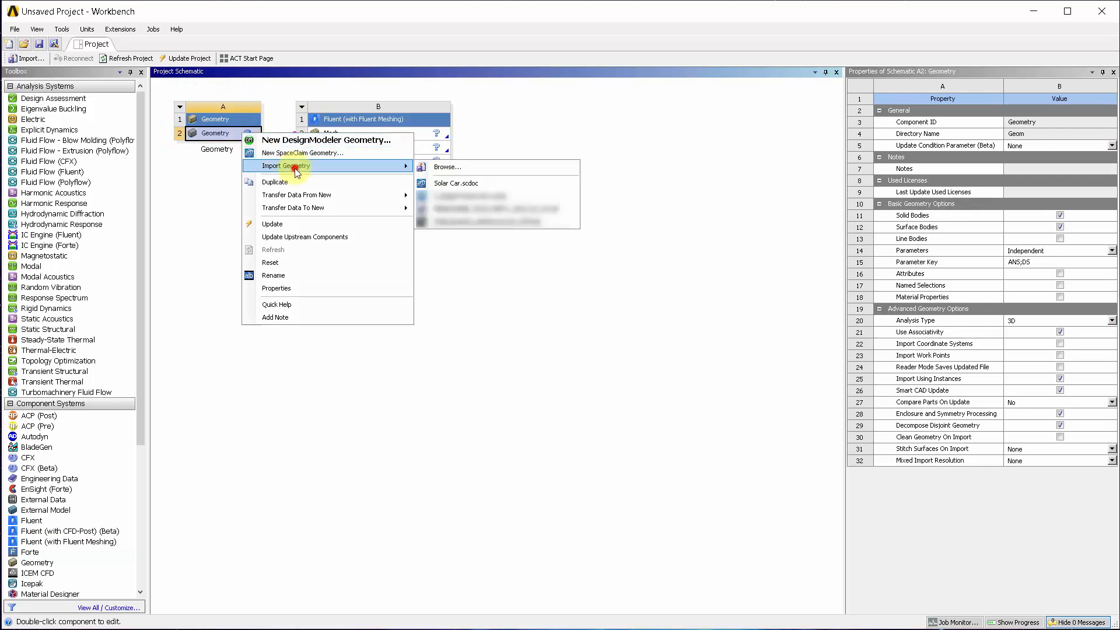
left_click(446, 167)
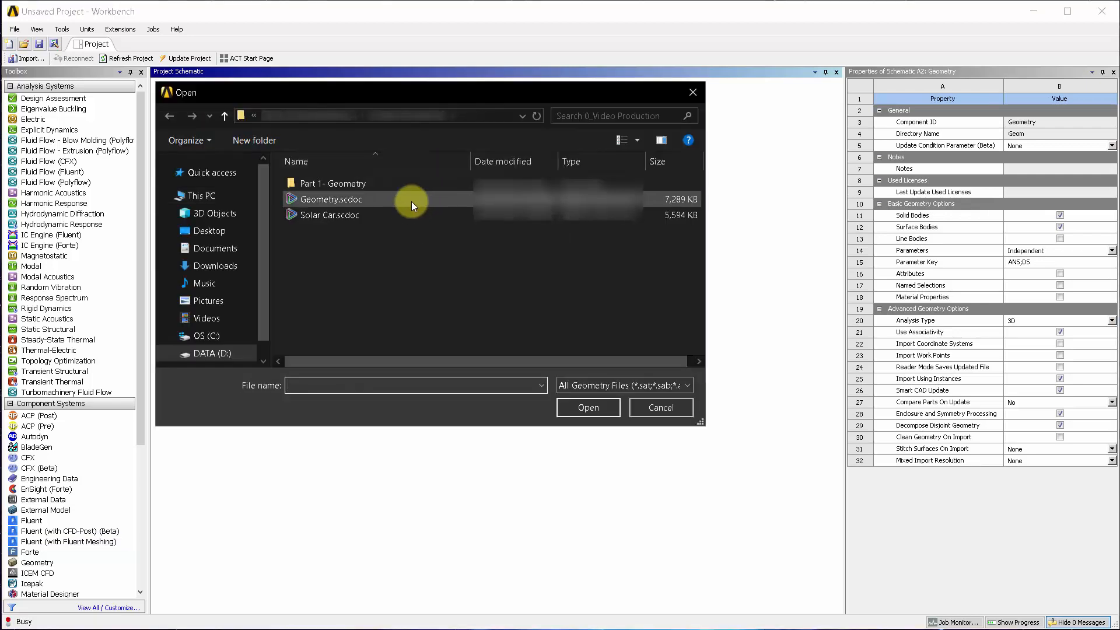
left_click(328, 214)
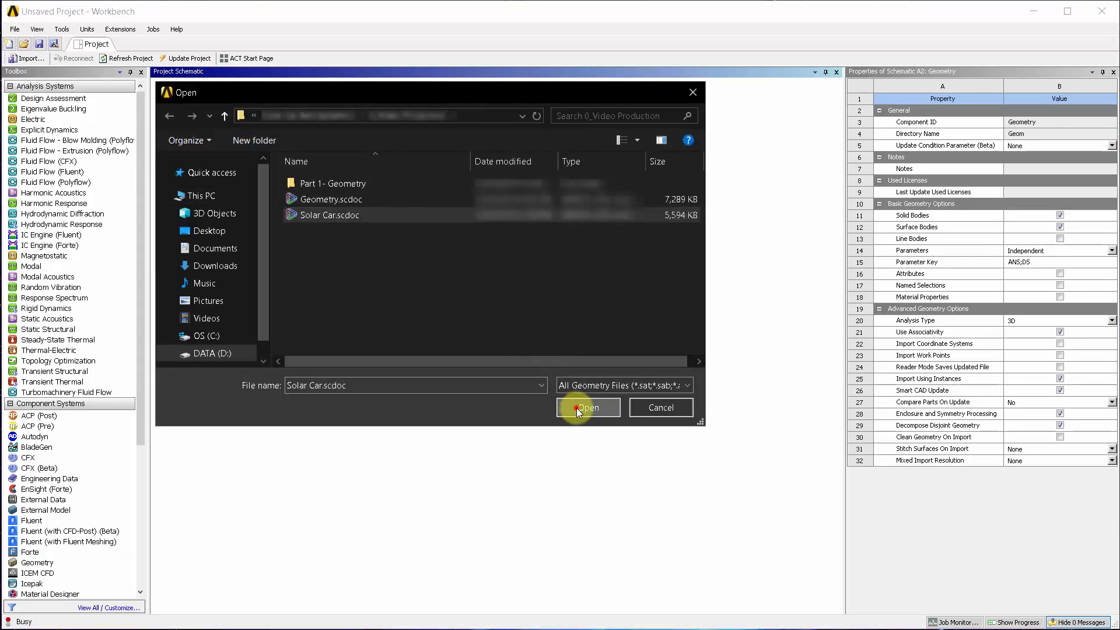
left_click(588, 407)
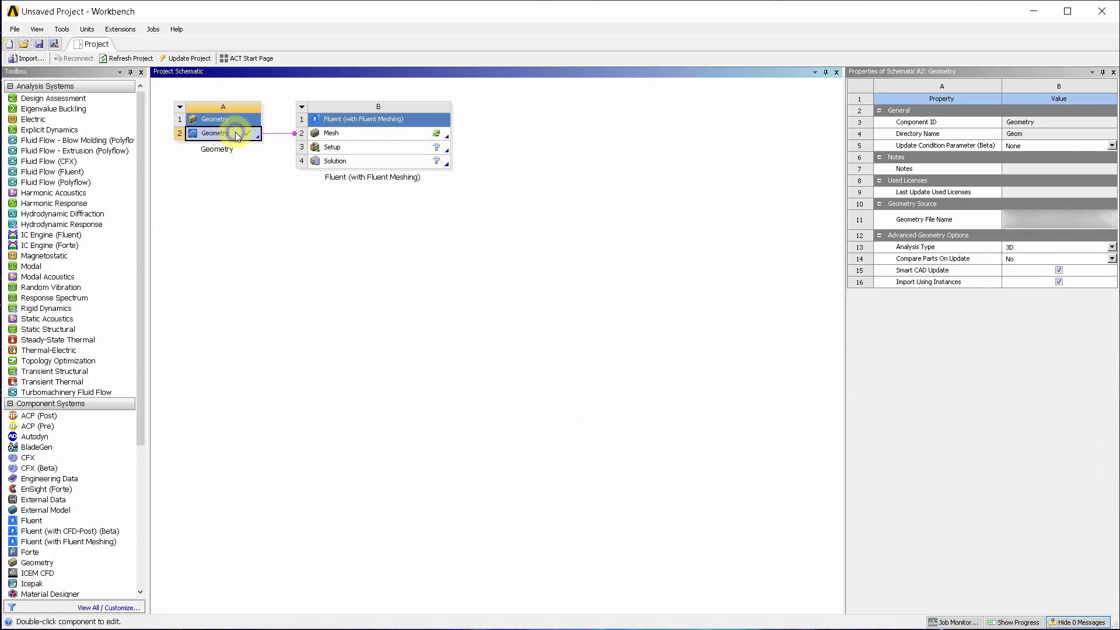
Step: Launch SpaceClaim on the imported Solar Car geometry from the Workbench Geometry cell
double_click(215, 133)
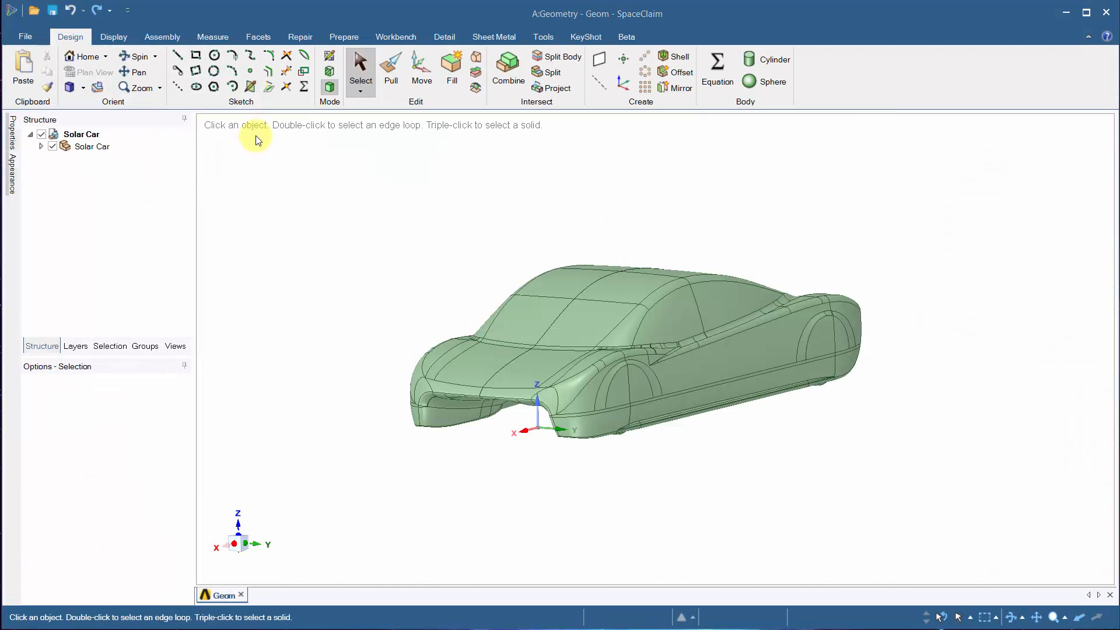
mouse_move(303, 23)
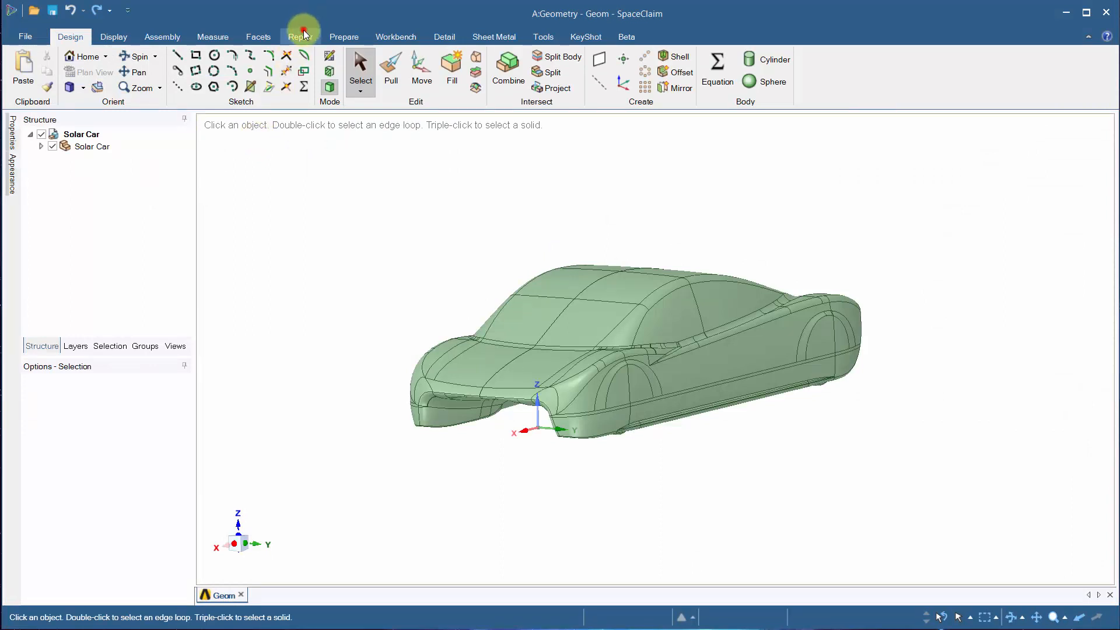
Step: Detect split edges on the Solar Car body, merge one, then fix the rest
left_click(299, 36)
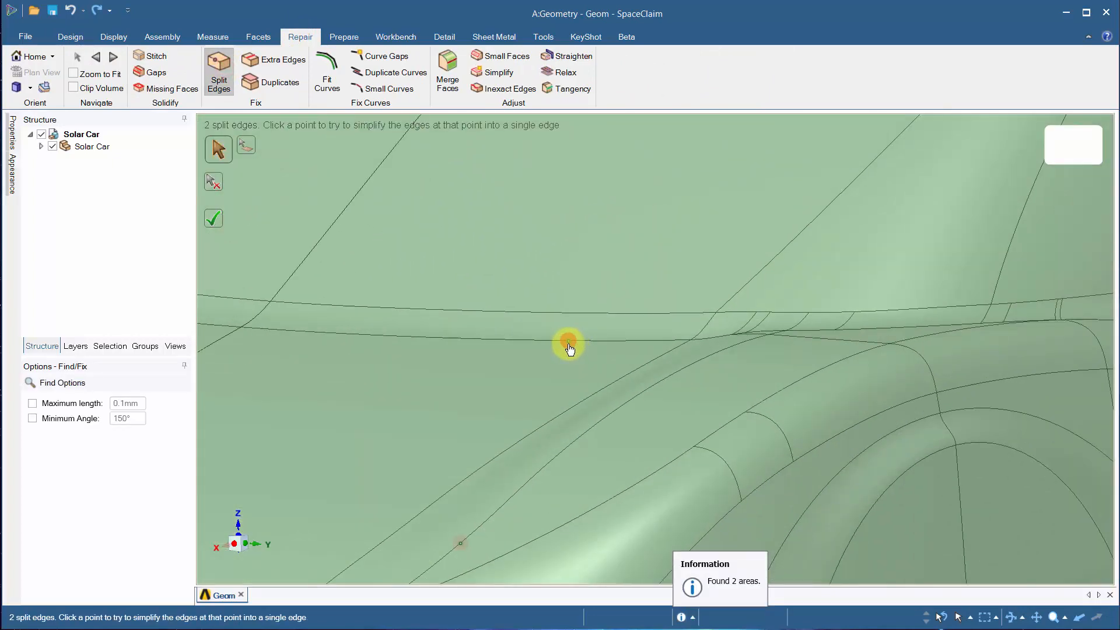
left_click(566, 346)
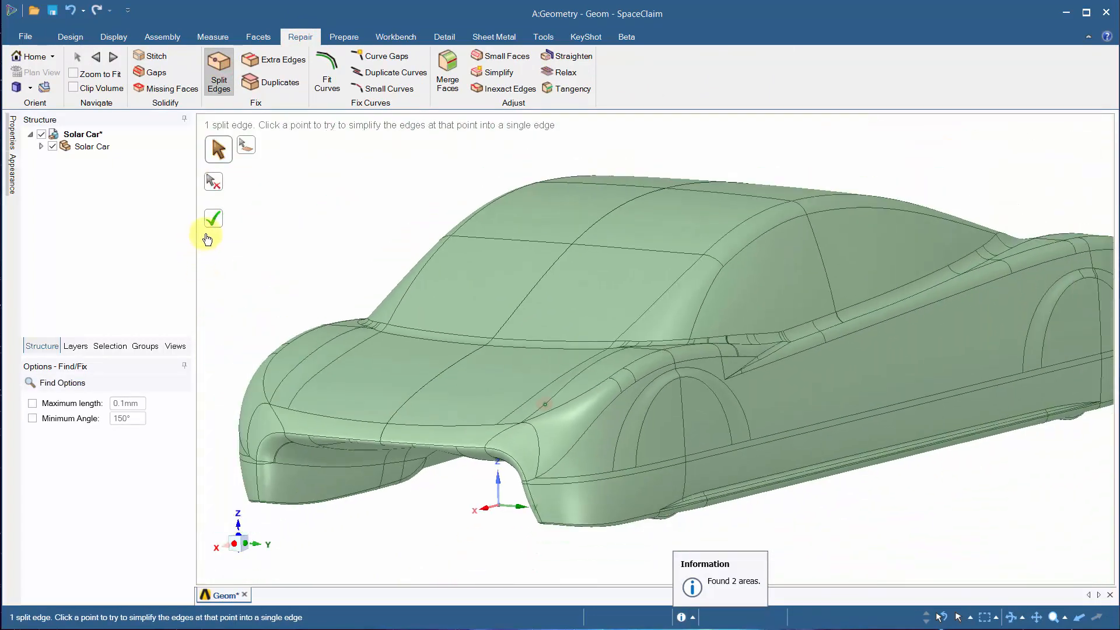
left_click(212, 220)
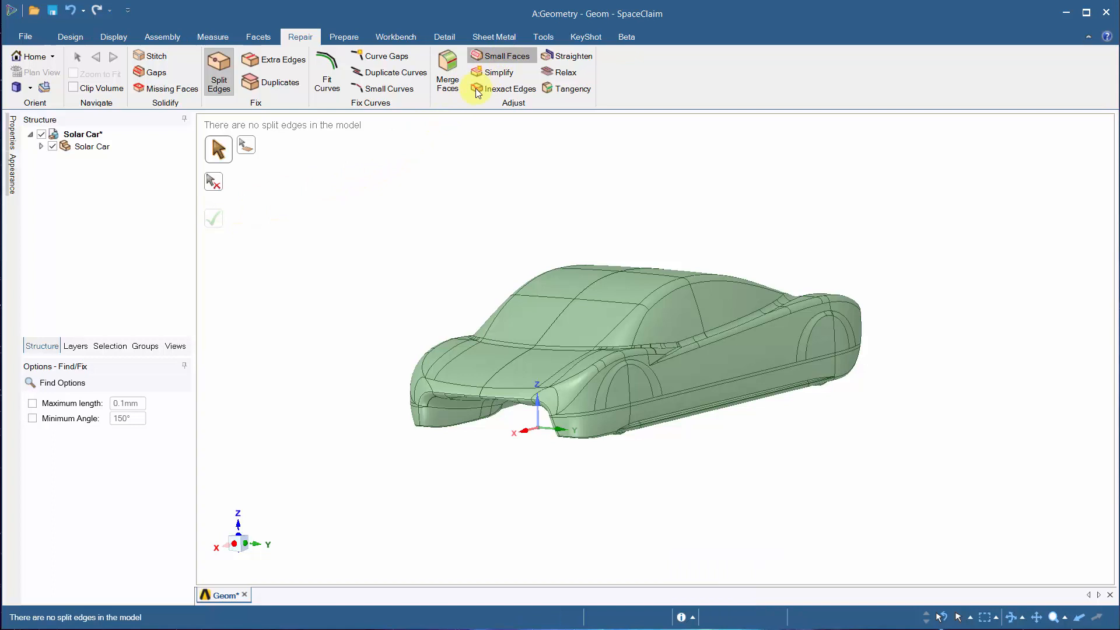
Step: Find small faces narrower than 4mm, remove one, then fix all remaining
left_click(501, 56)
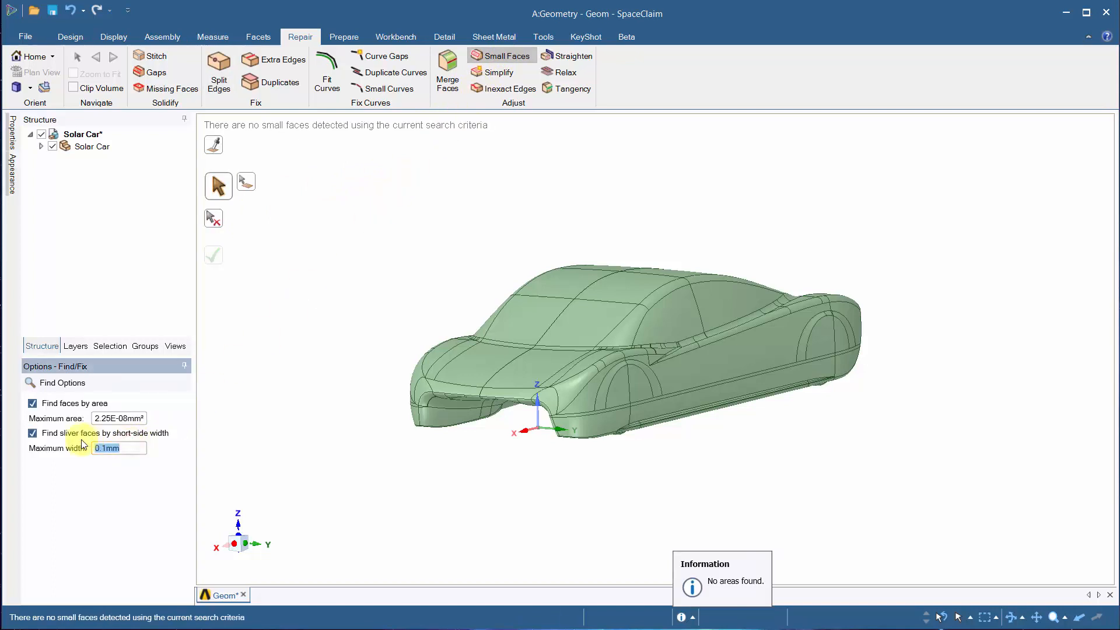
type("4mm")
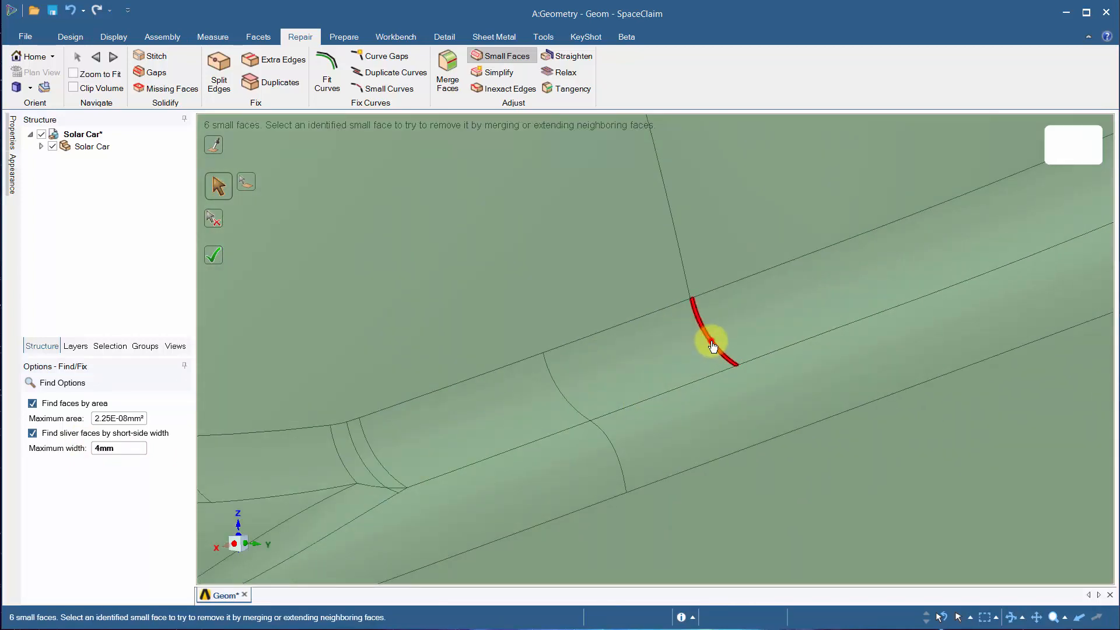
left_click(707, 341)
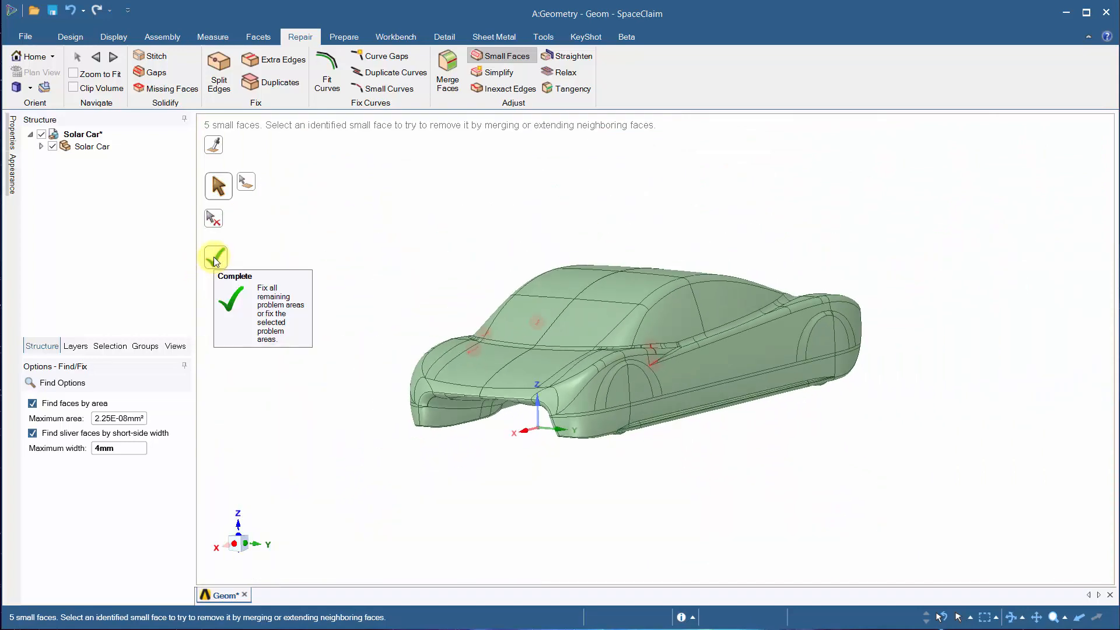
left_click(213, 256)
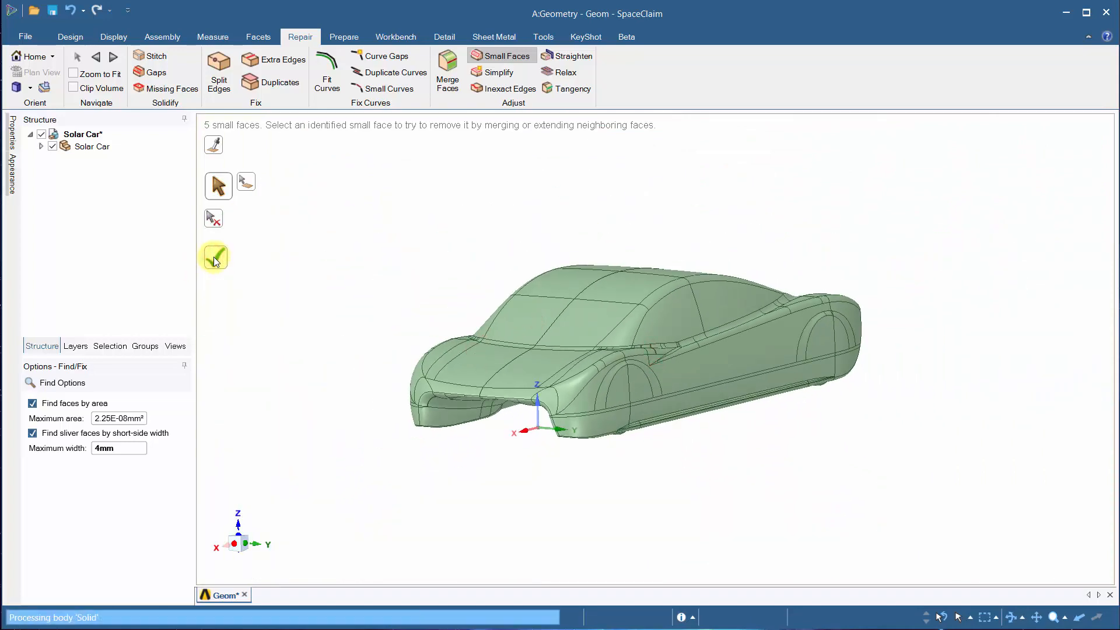
left_click(213, 256)
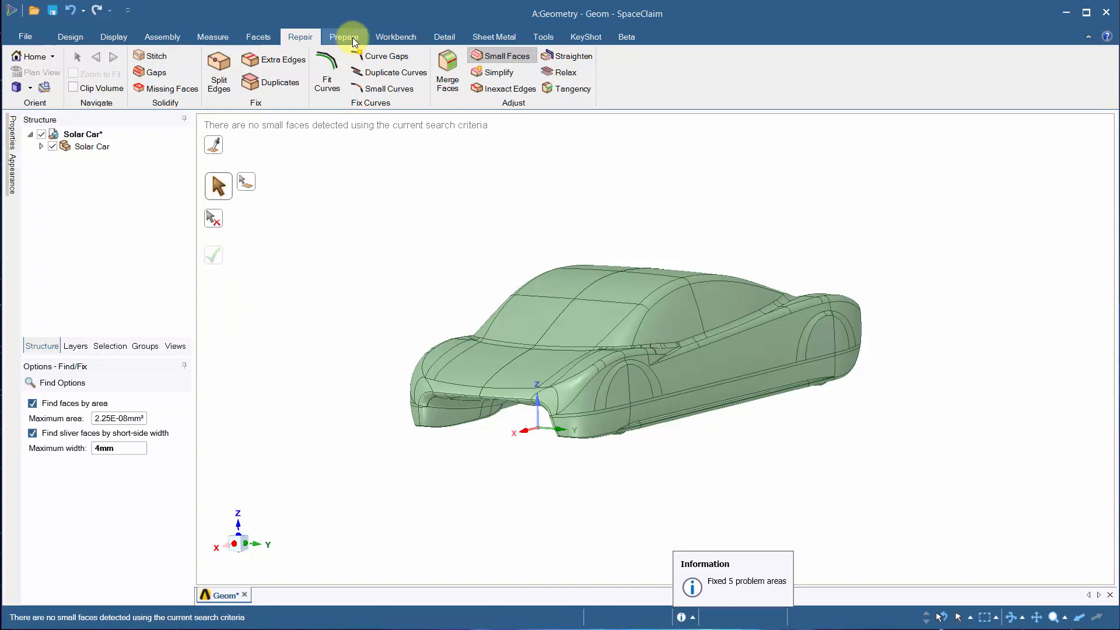
Step: Detect short edges up to 3mm long on the car and fix all of them
left_click(344, 37)
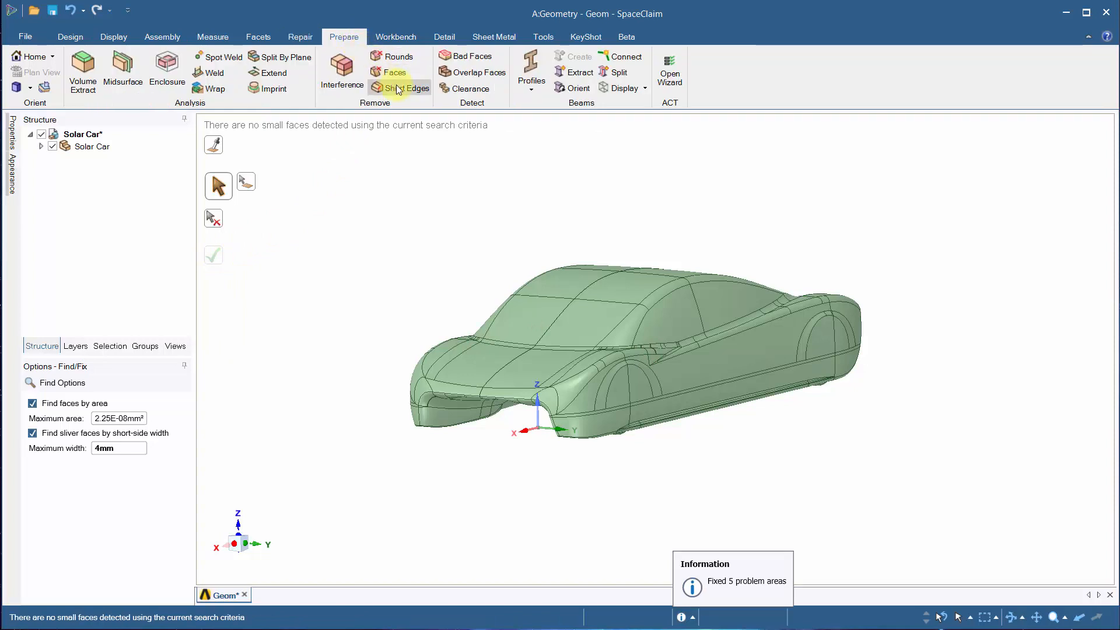
left_click(402, 88)
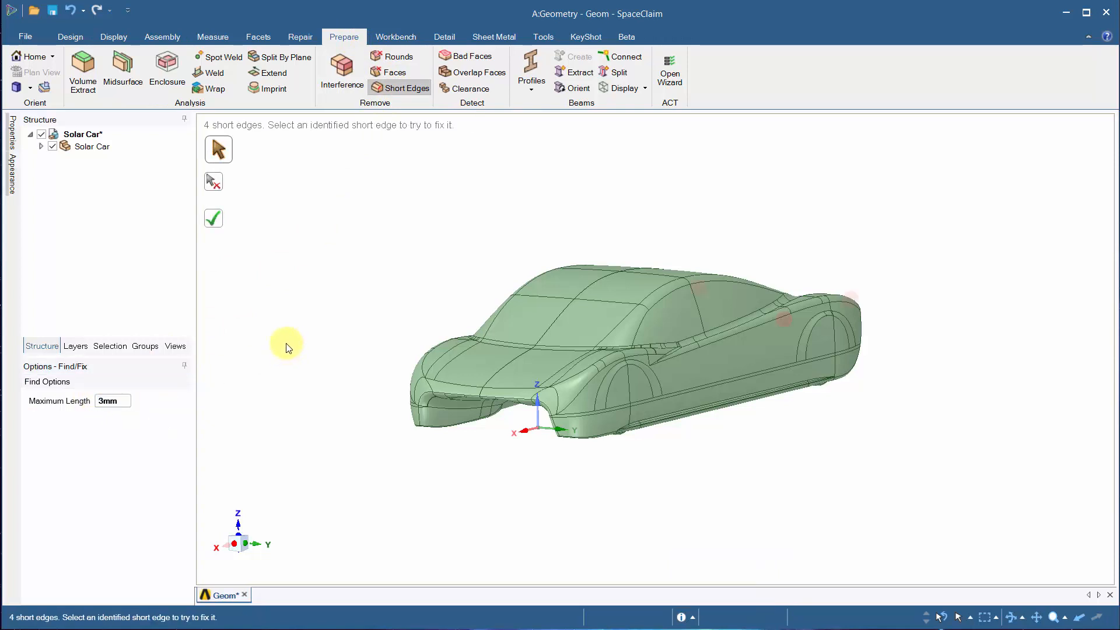
left_click(213, 218)
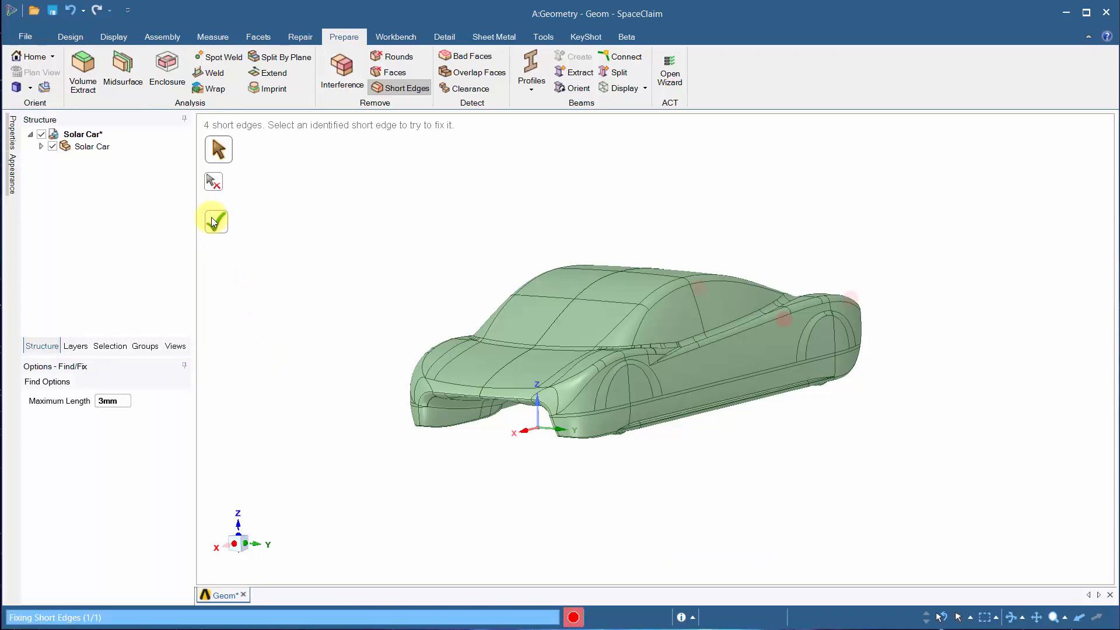
left_click(167, 67)
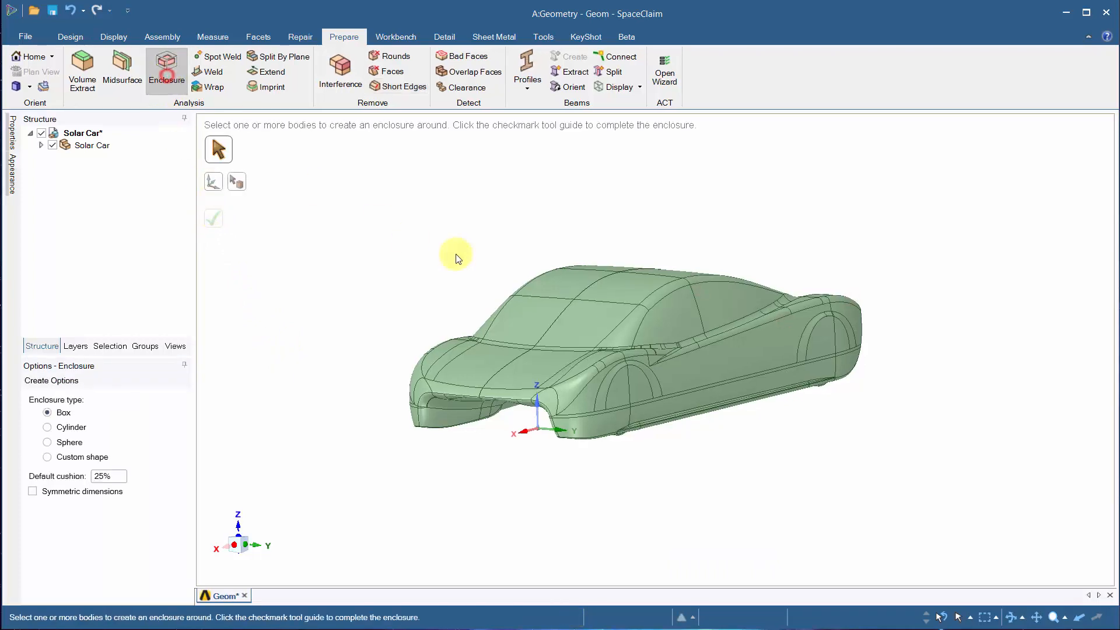
Step: Enclose the car in a box with 16000mm, 5000mm and 7500mm clearances
left_click(635, 330)
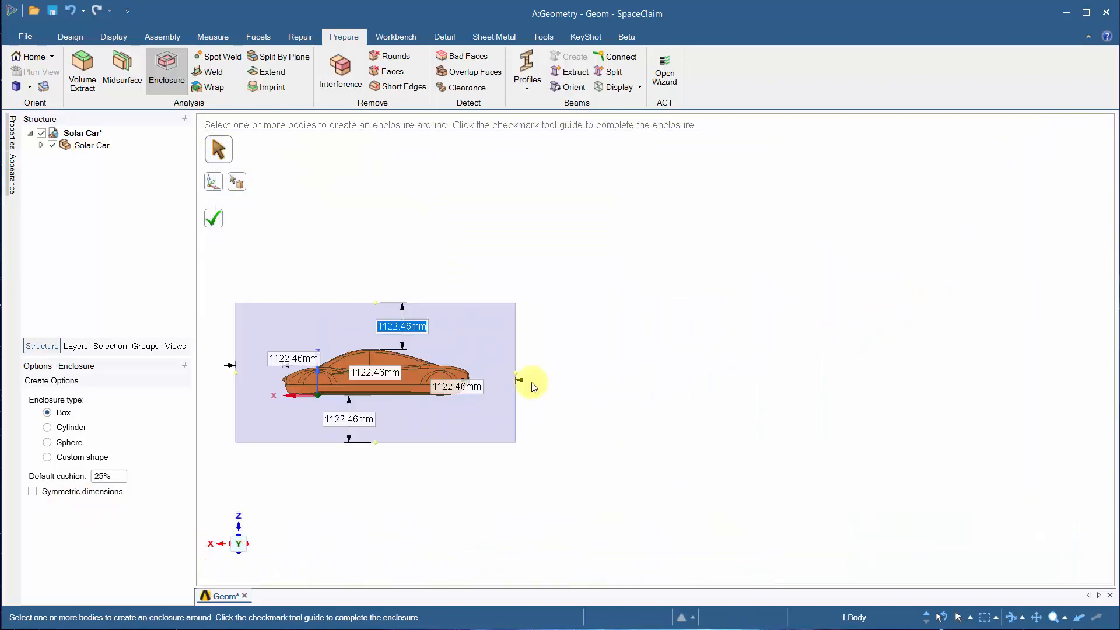
type("16000mm")
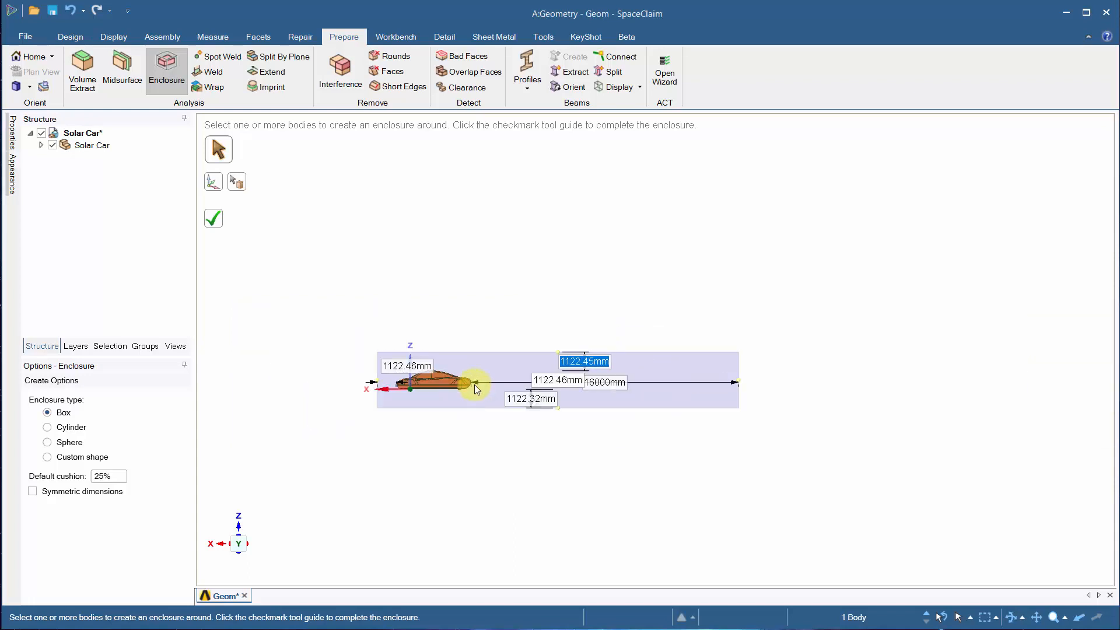
type("5000mm")
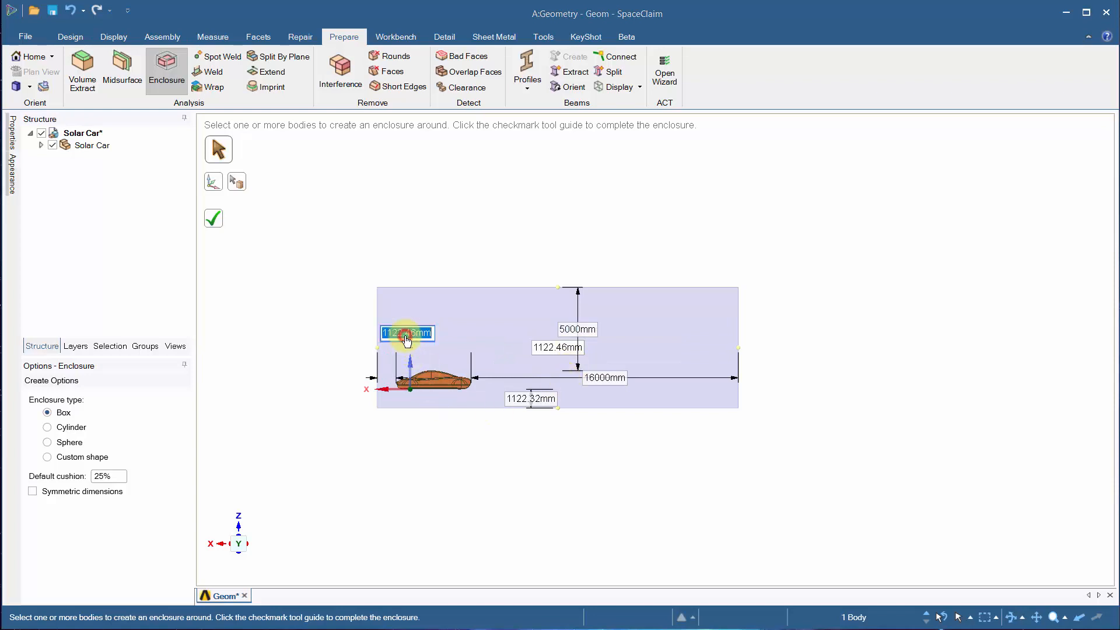
type("7500mm")
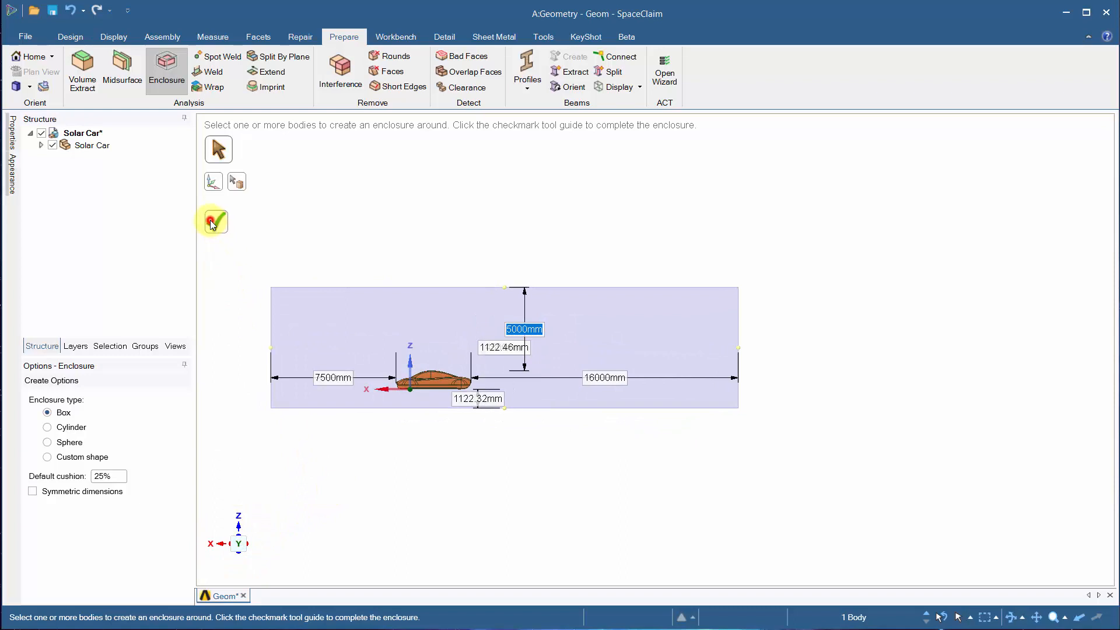
left_click(214, 221)
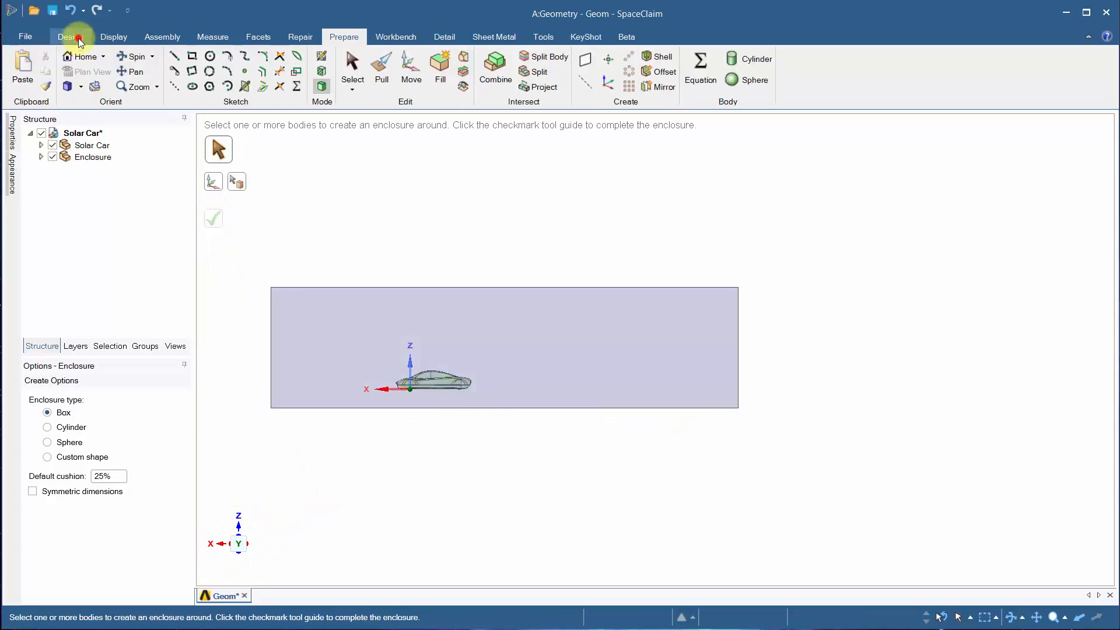
Step: Hide the Enclosure body and create two planes, hiding one of them
left_click(68, 36)
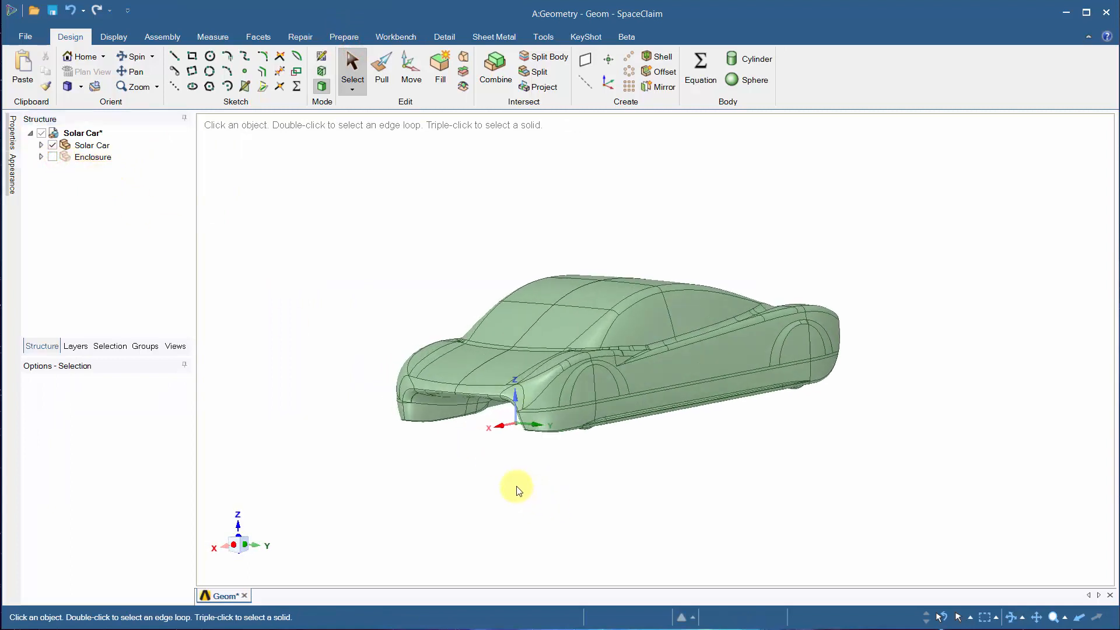
left_click(552, 431)
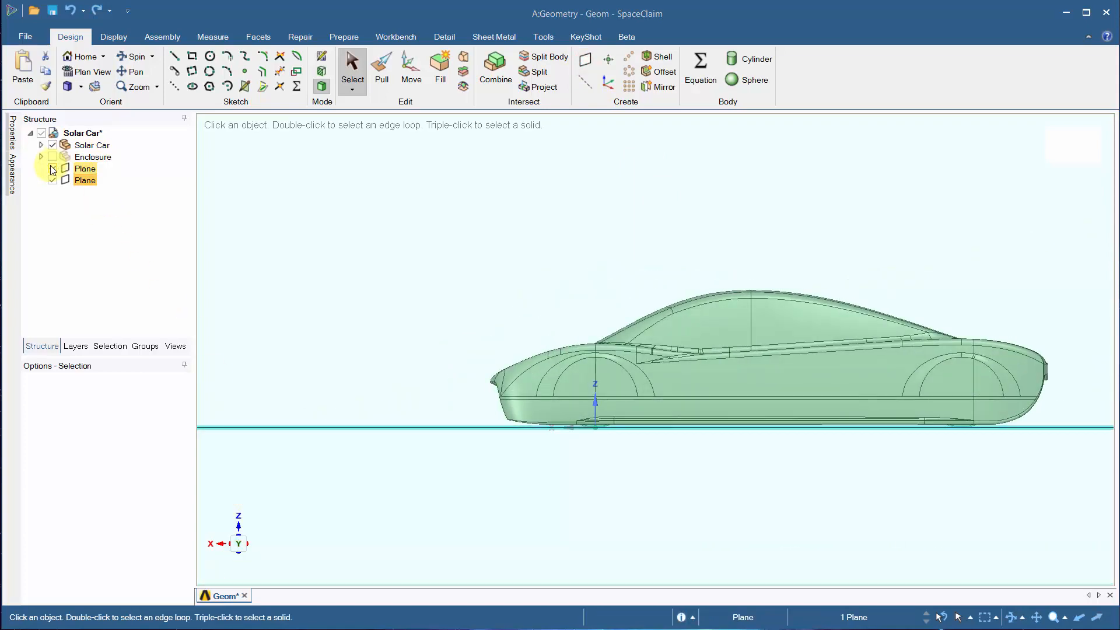
left_click(53, 168)
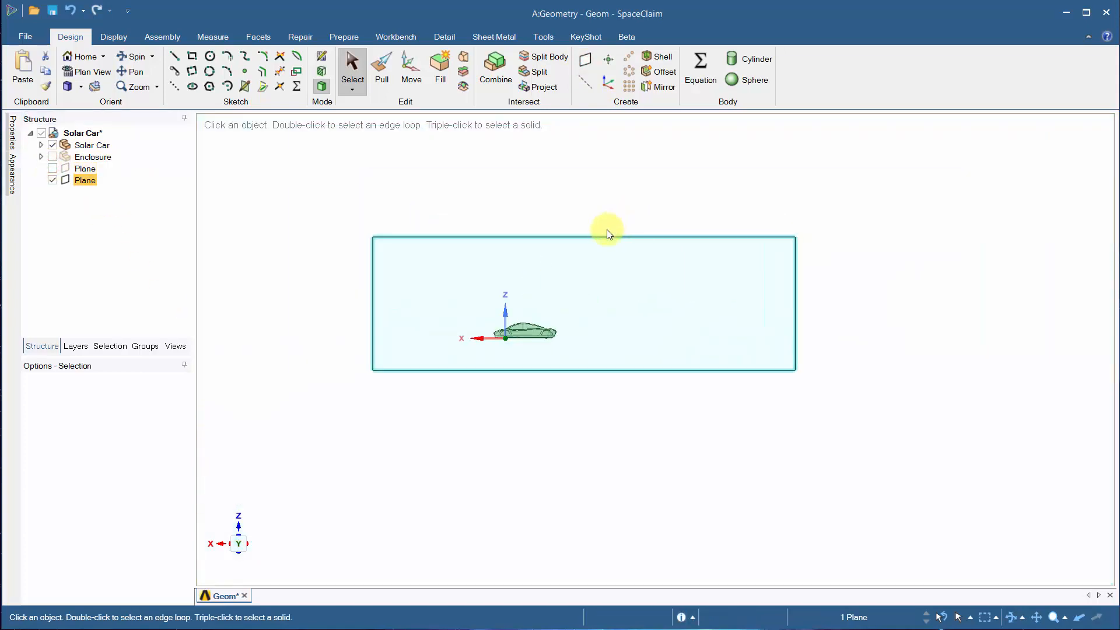
left_click(177, 56)
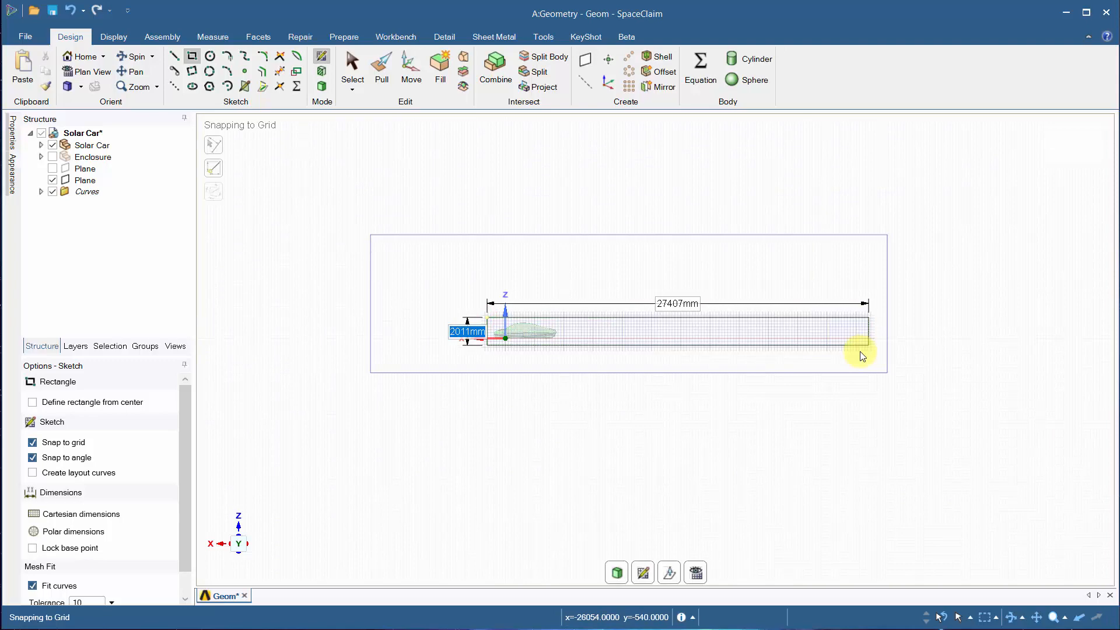
Step: Finish the wake rectangle sketch and pull its surface into a long solid box
left_click(382, 67)
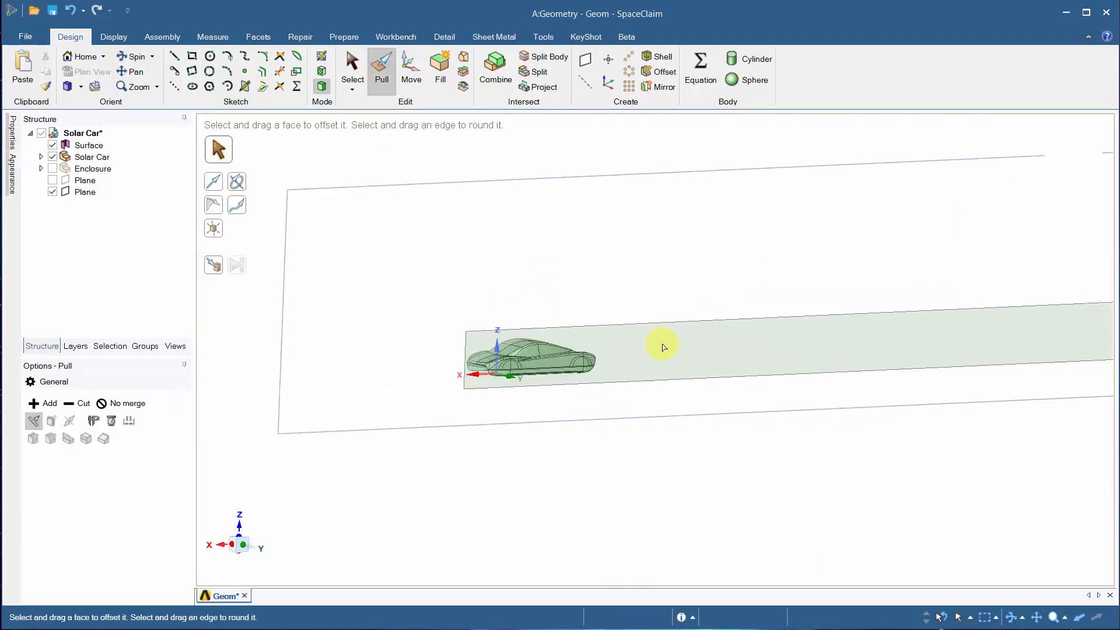
left_click(661, 348)
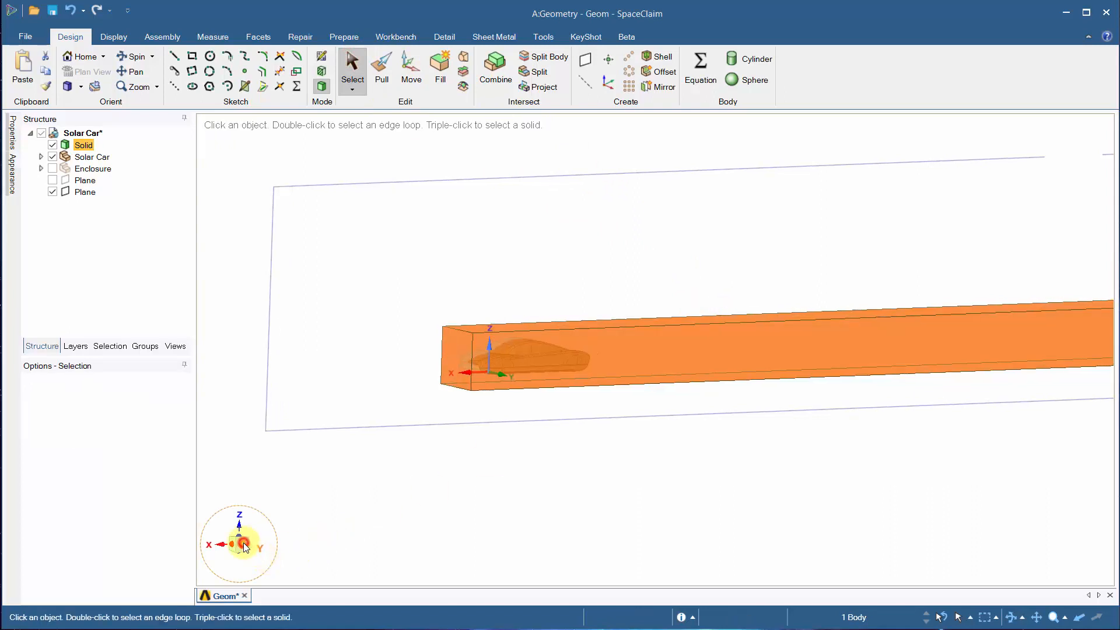
Step: Pull the wake box's far end face up to the enclosure's rear face
left_click(93, 168)
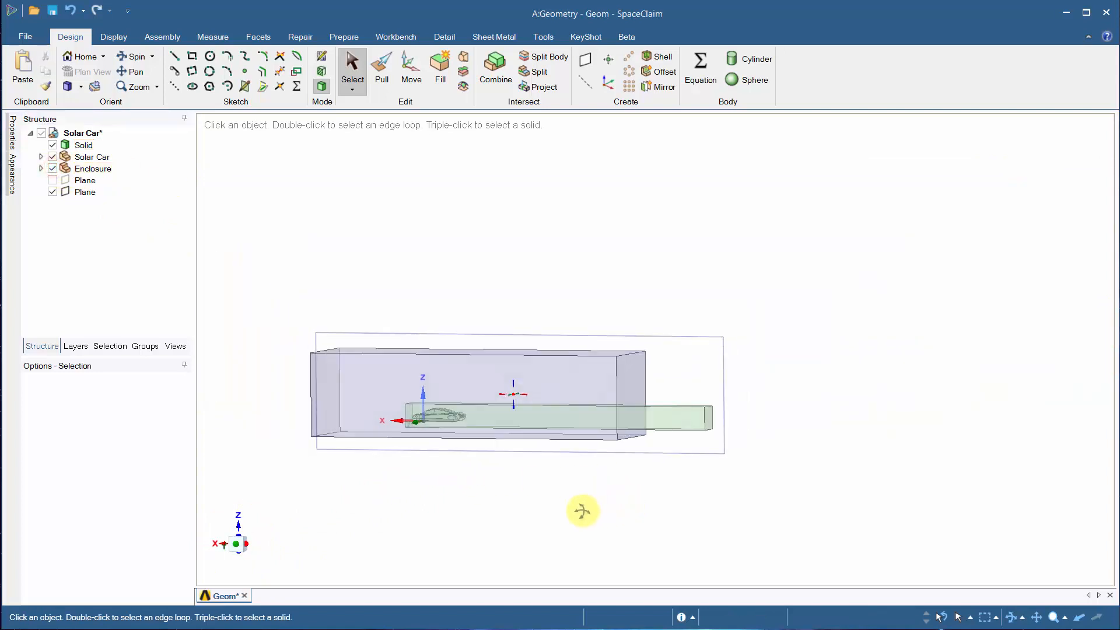
left_click(381, 64)
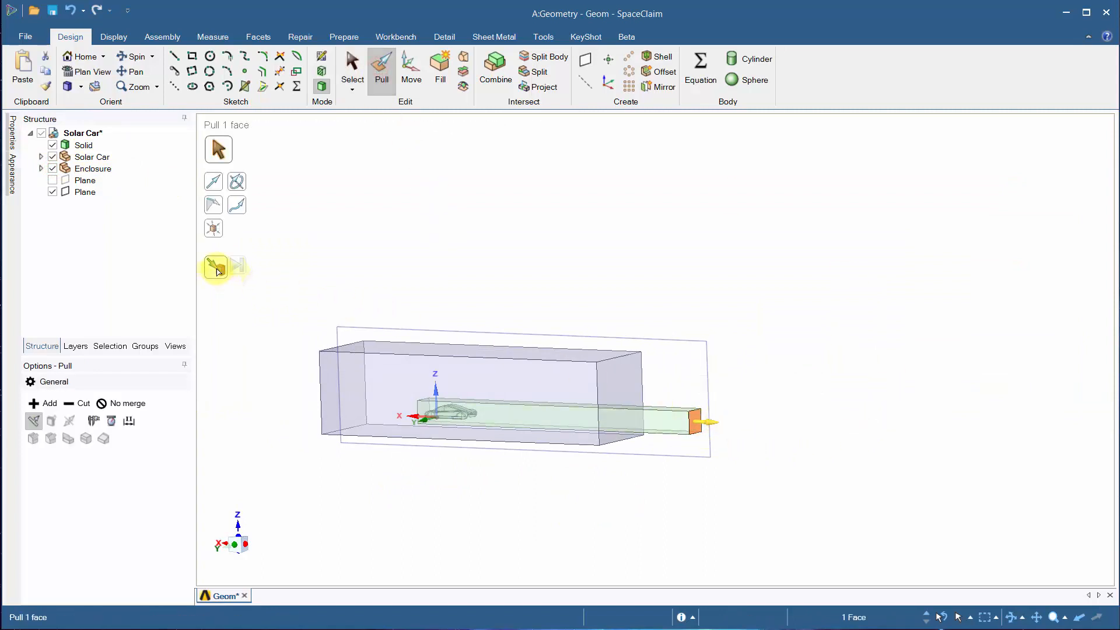
left_click(214, 268)
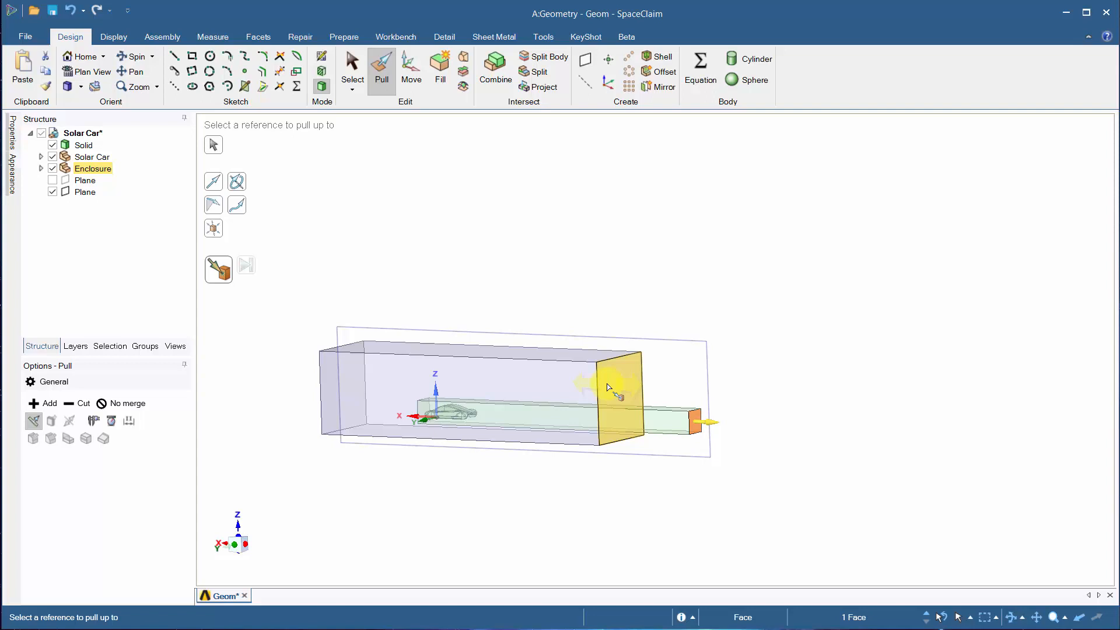
left_click_drag(621, 396, 629, 420)
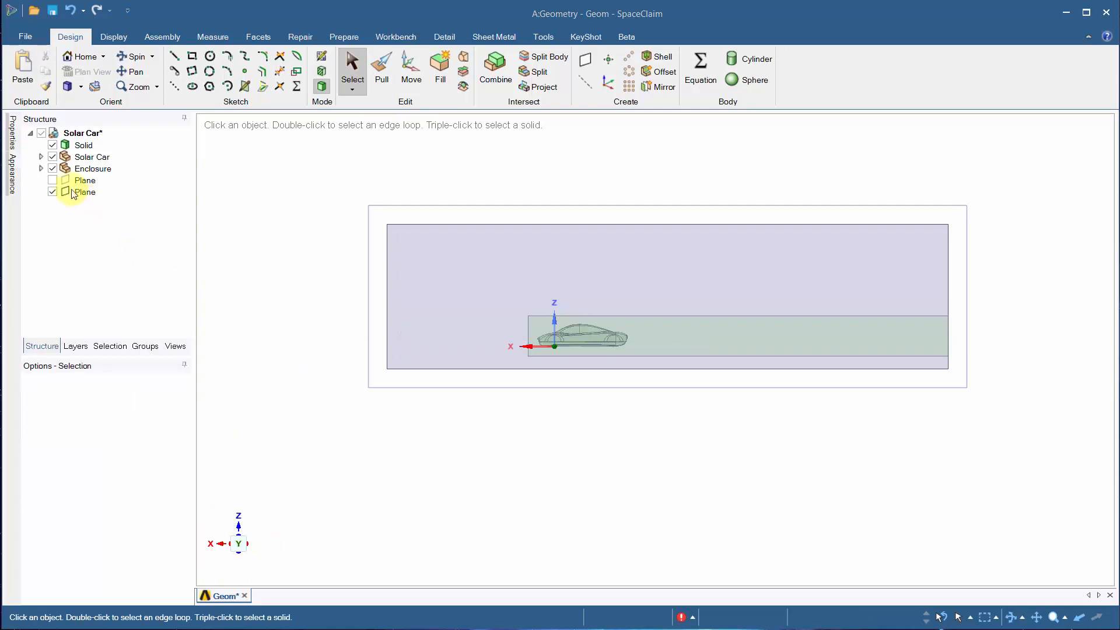
Step: Show the ground plane and split the wake box along it
left_click(53, 179)
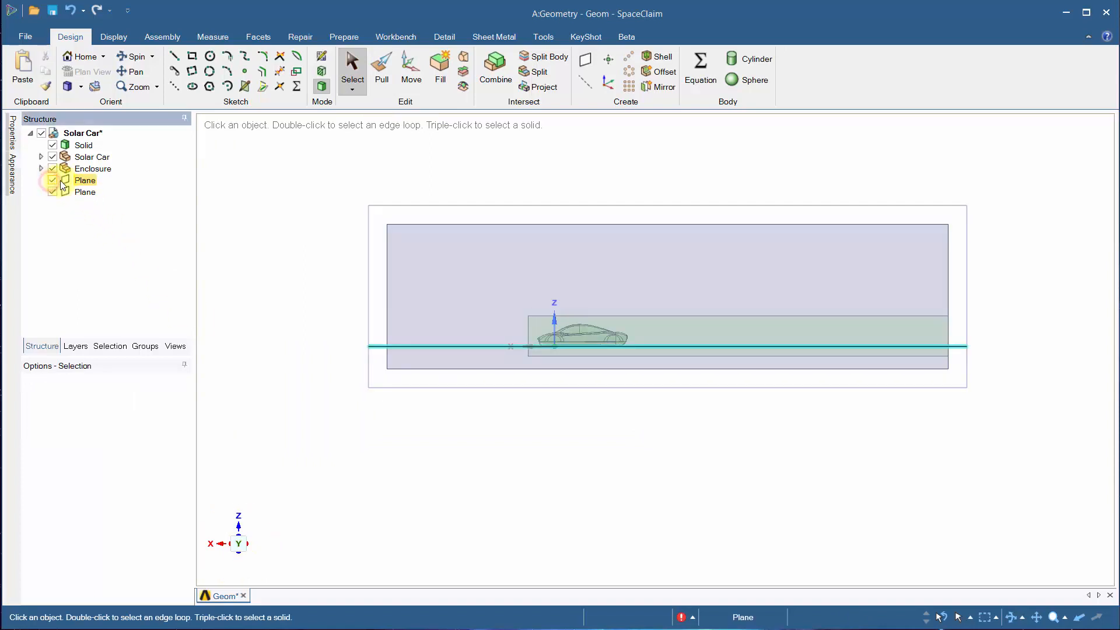
left_click(547, 56)
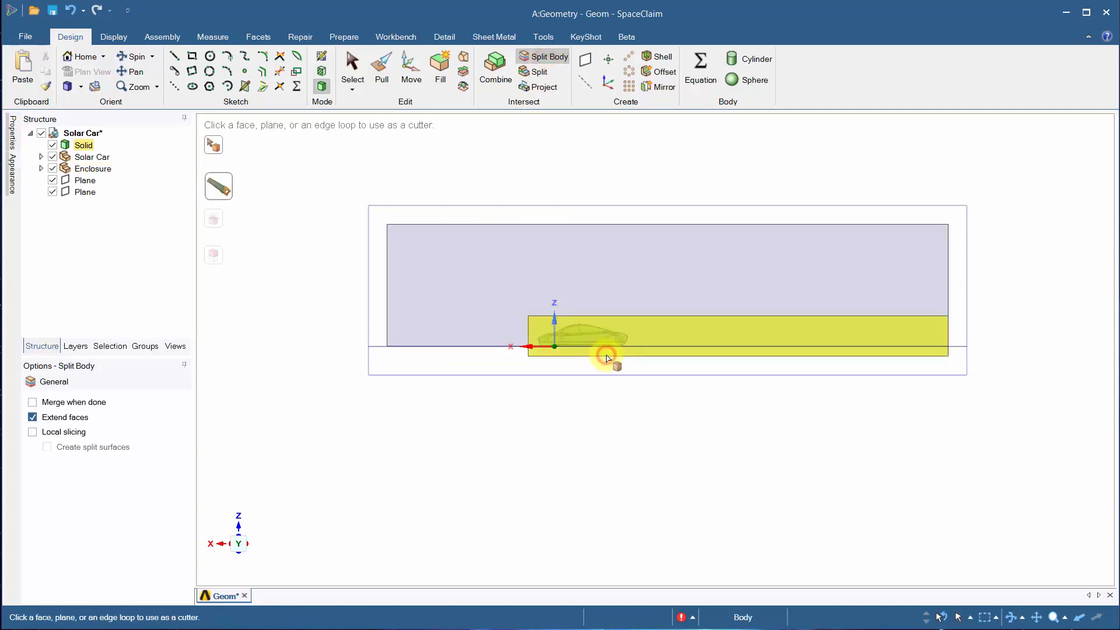
left_click(604, 358)
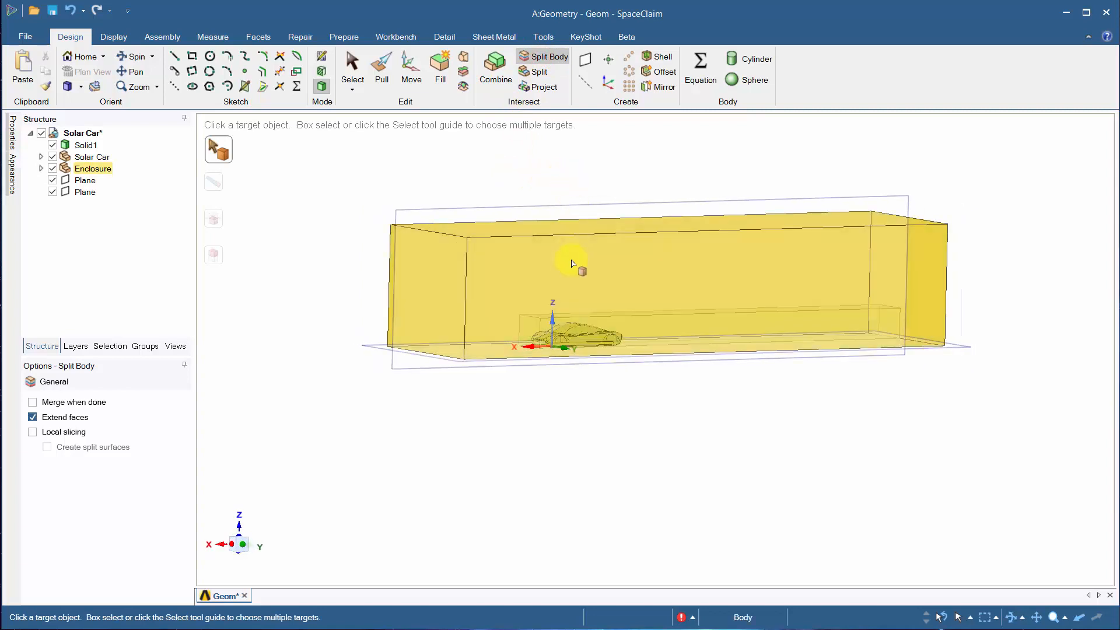
Step: Split the enclosure along the same ground plane and finish splitting
left_click(572, 264)
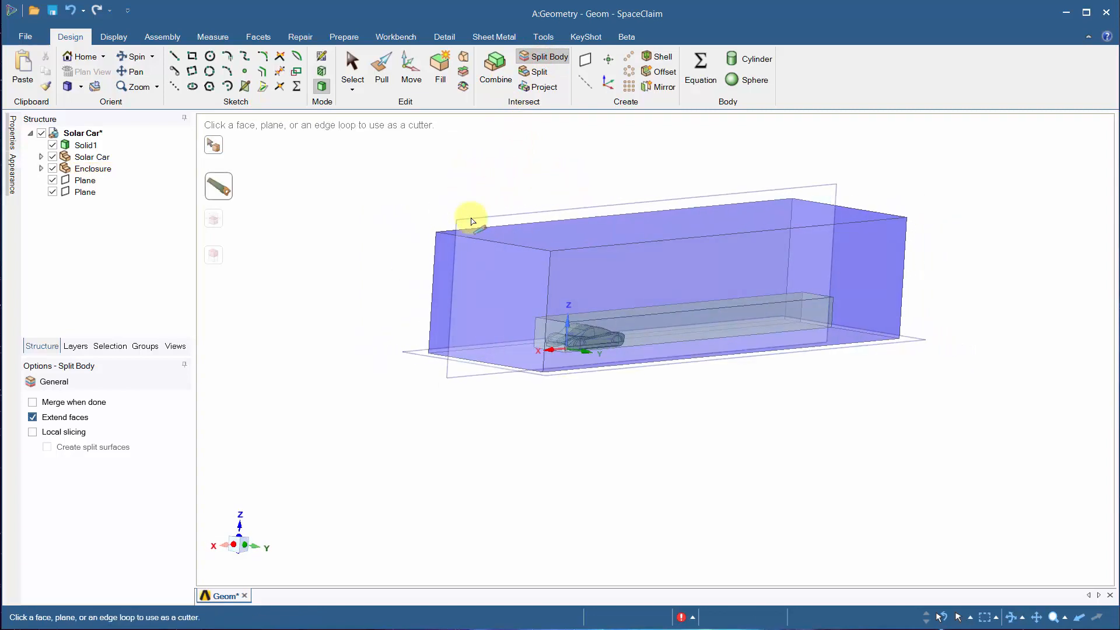
left_click(470, 221)
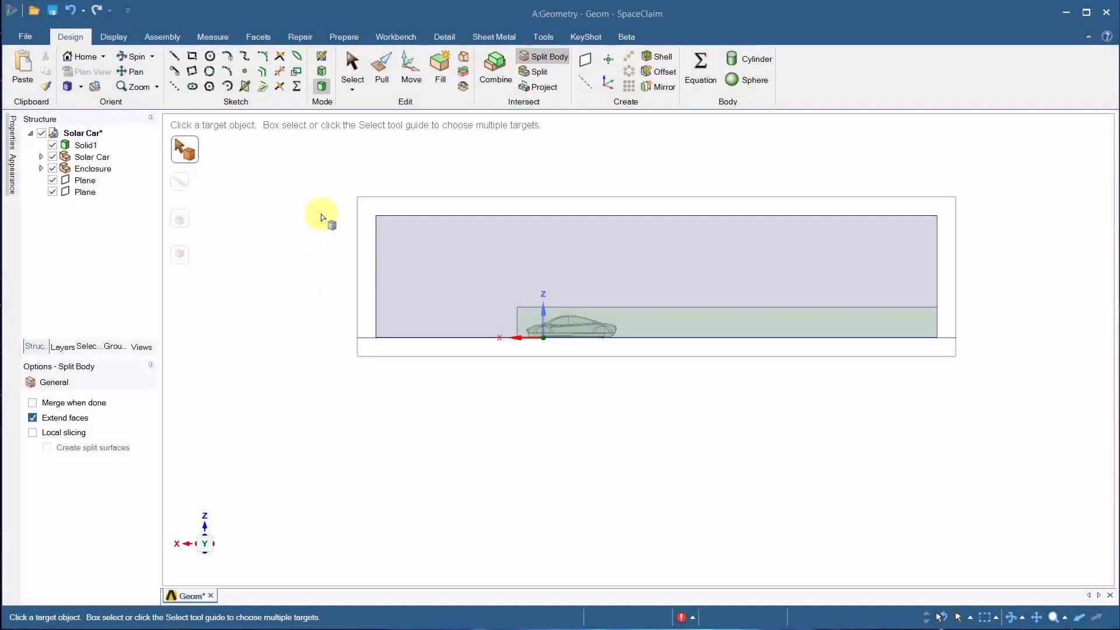
left_click(352, 65)
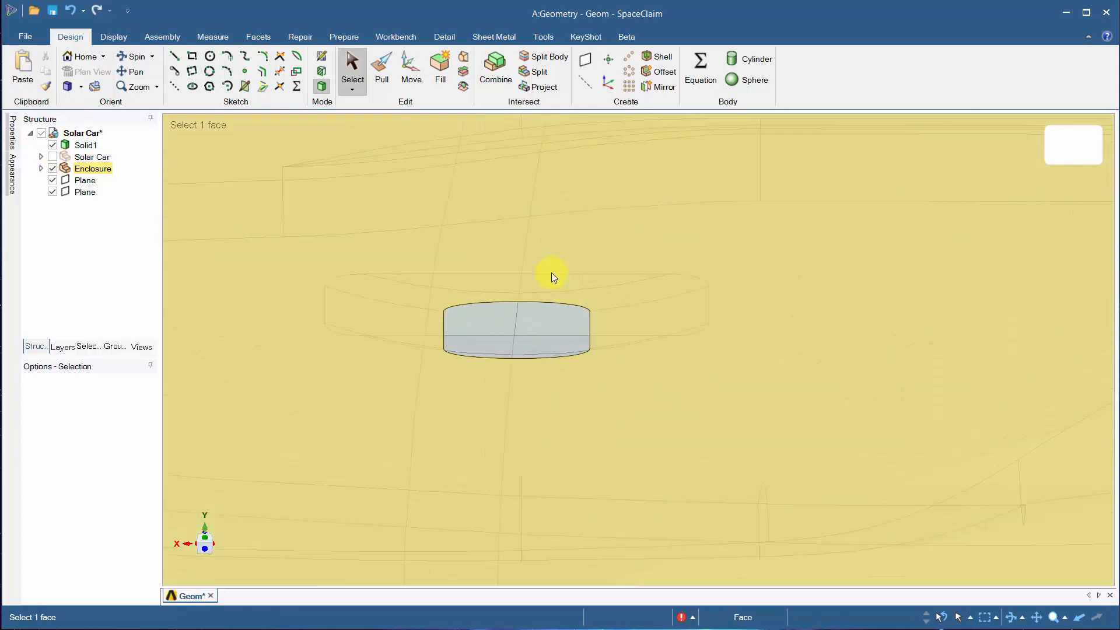
Step: Pull the four tire-to-ground contact faces, then reset to the default view and clear the selection
left_click(382, 66)
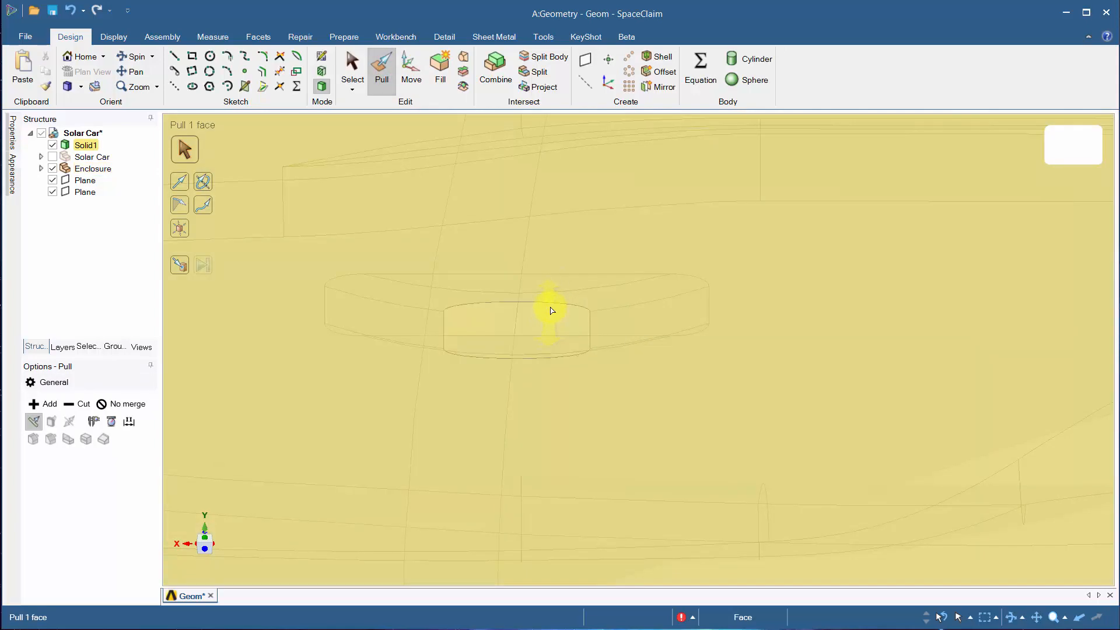
left_click(552, 307)
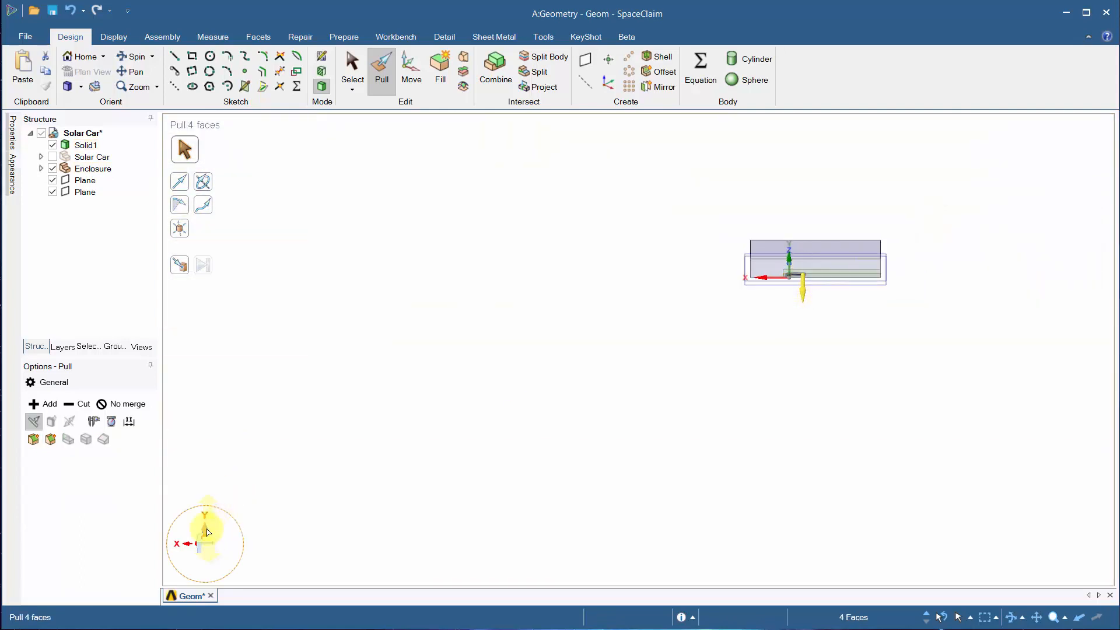
left_click(352, 60)
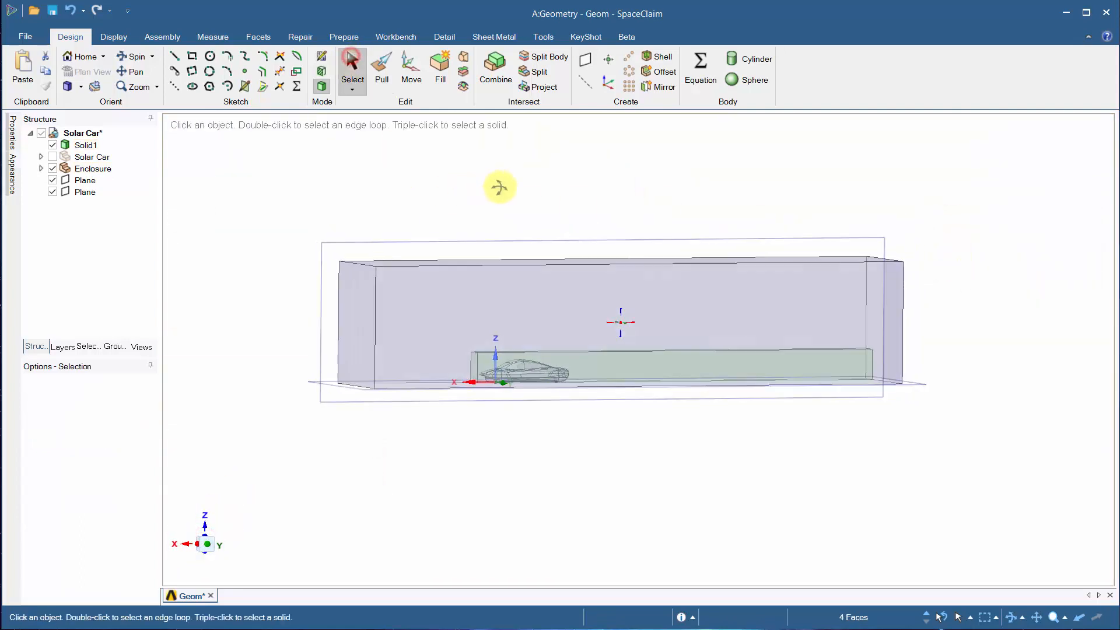
left_click(387, 304)
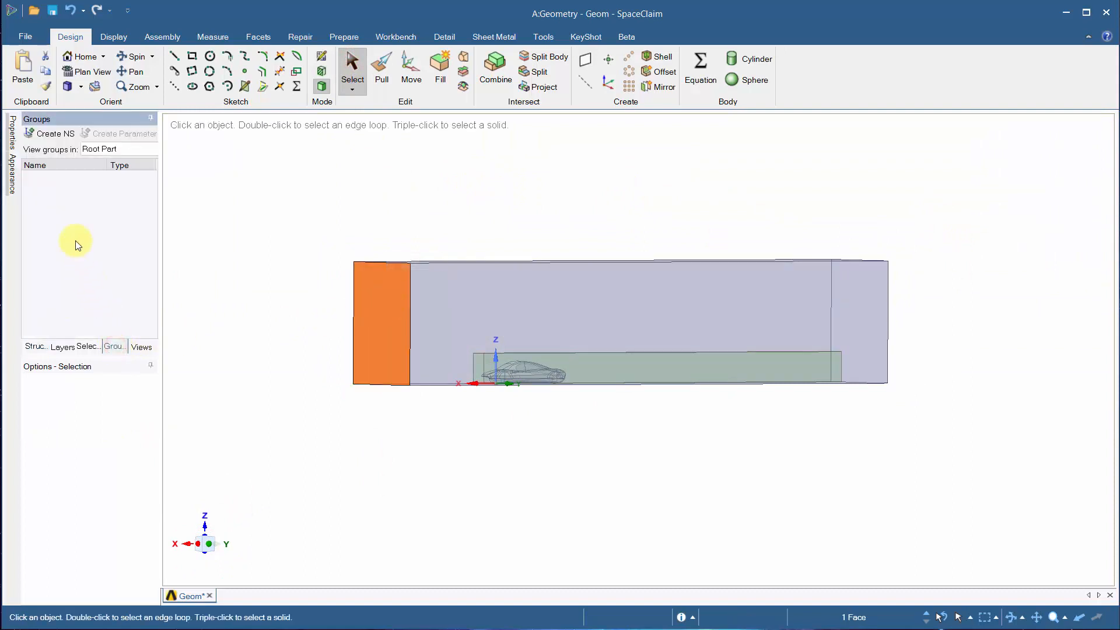
Step: Create the 'Inlet' named selection from the front face and review the Outlet and following groups
left_click(49, 134)
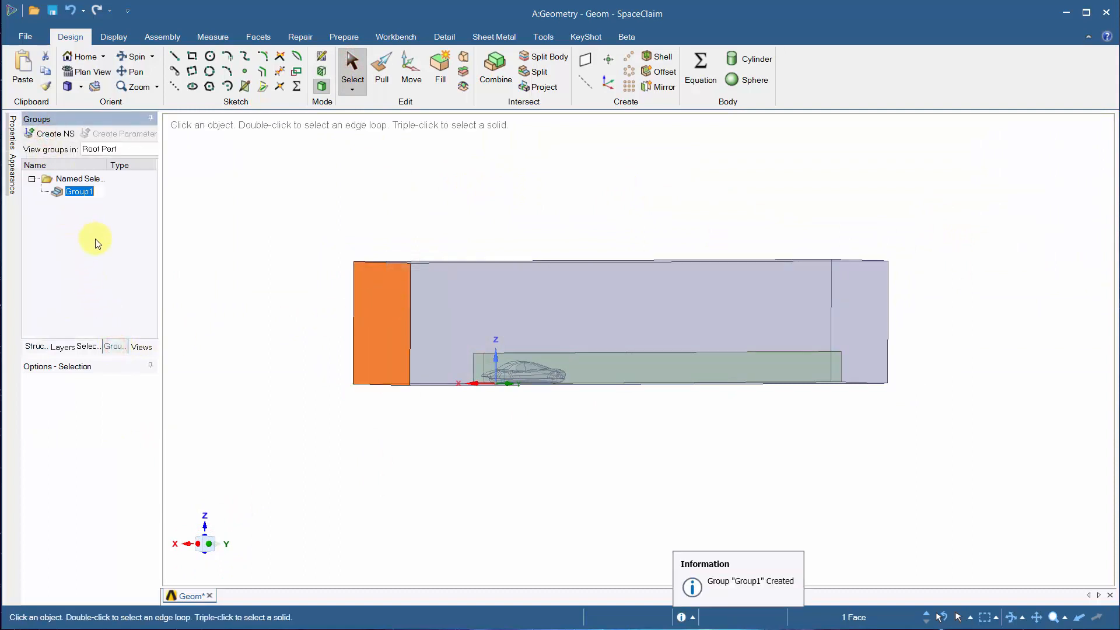
type("Inlet")
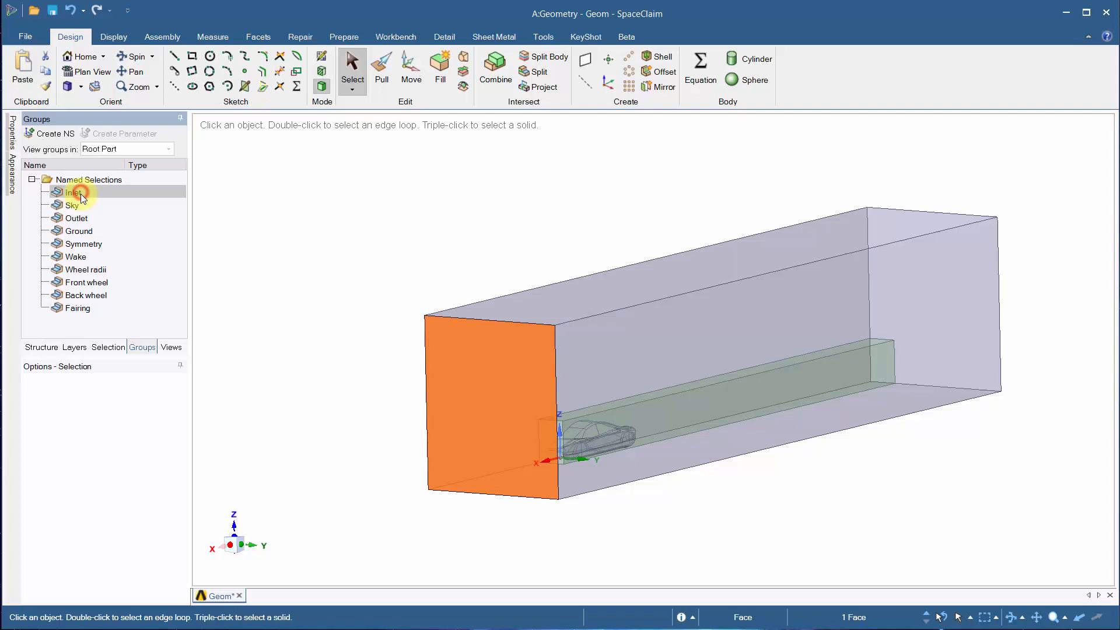
mouse_move(82, 202)
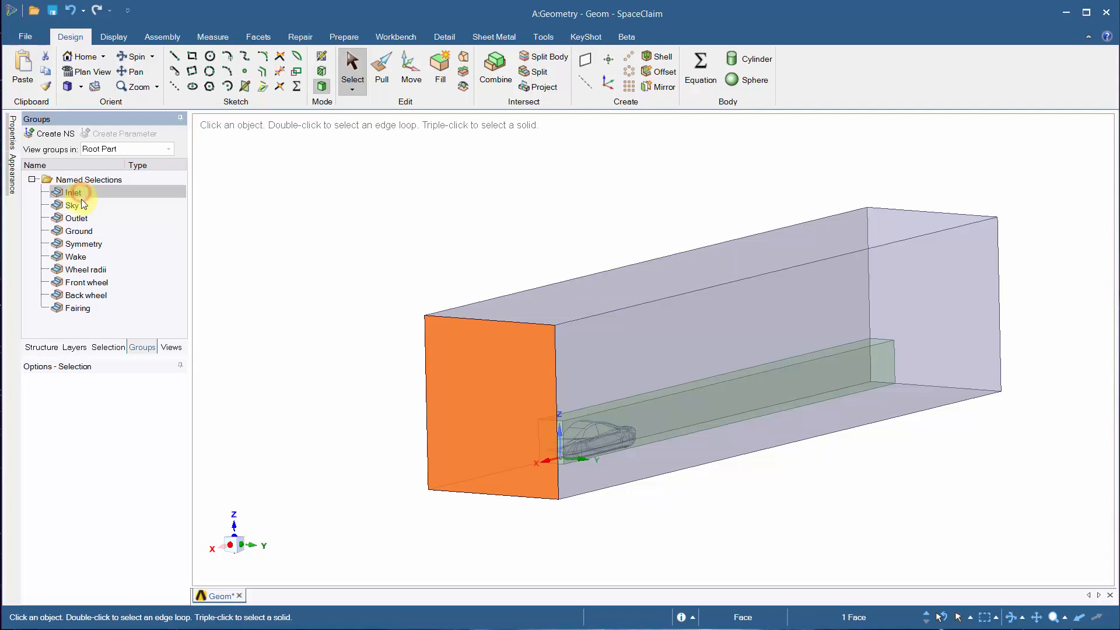
left_click(76, 218)
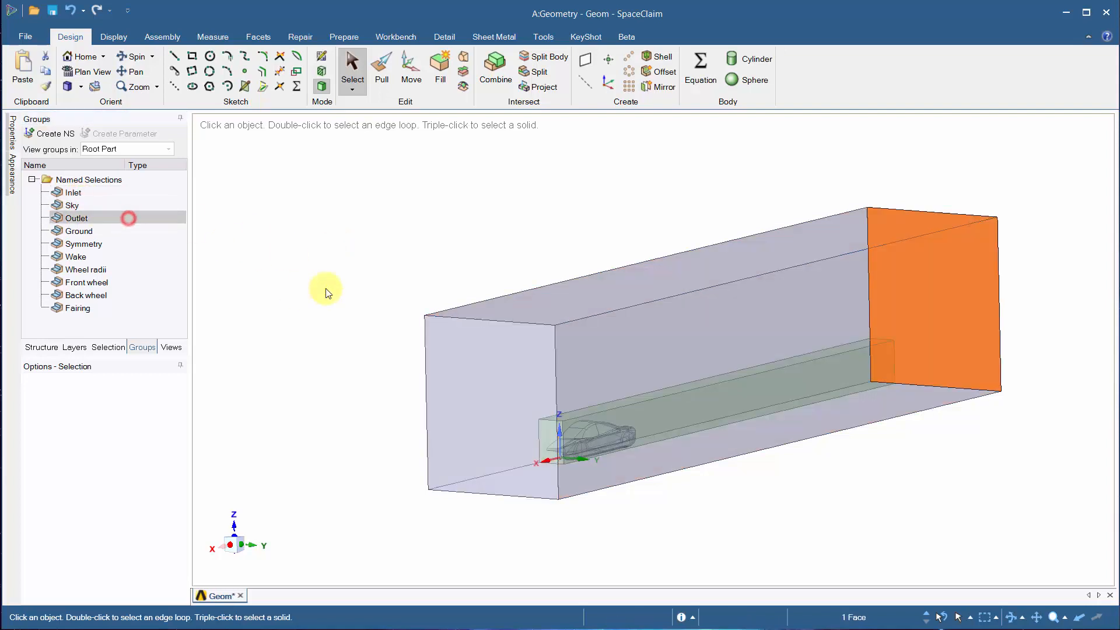
left_click(84, 244)
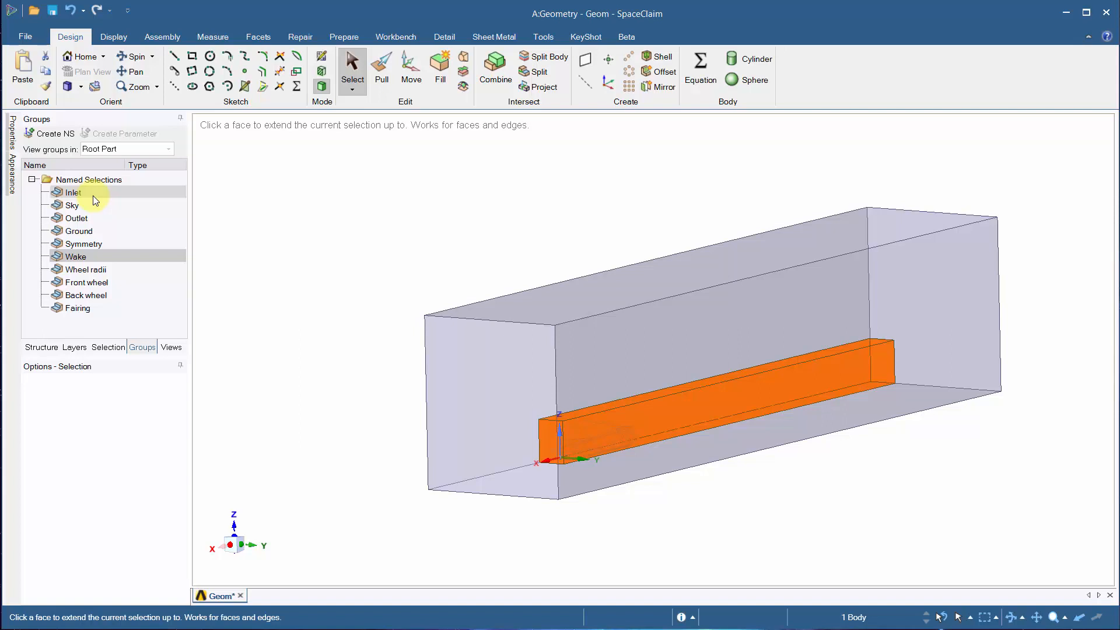
right_click(73, 205)
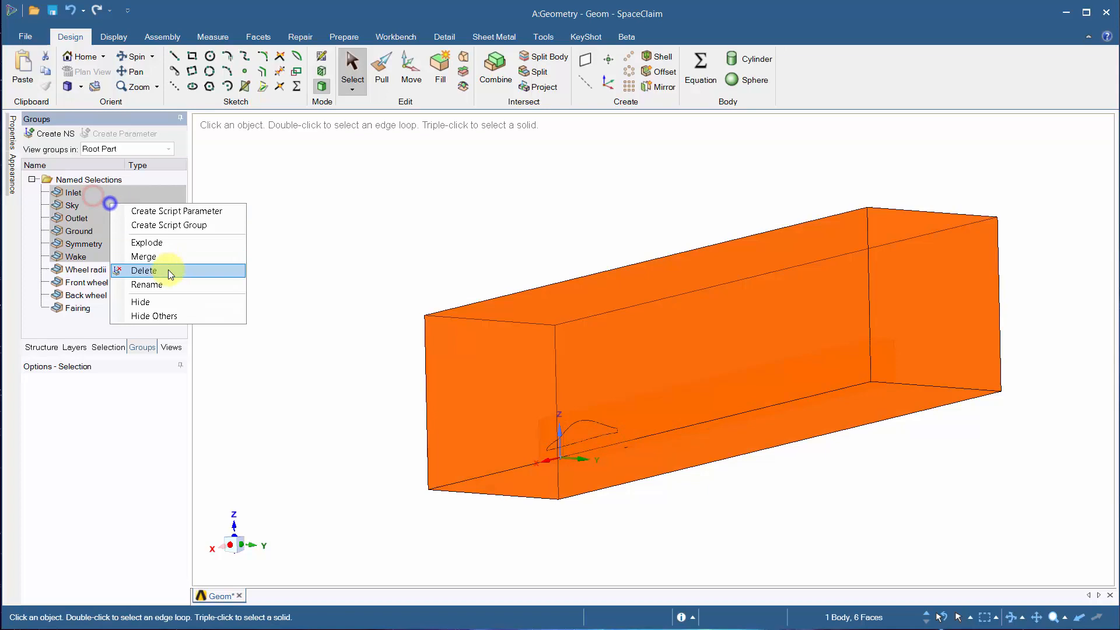
left_click(143, 270)
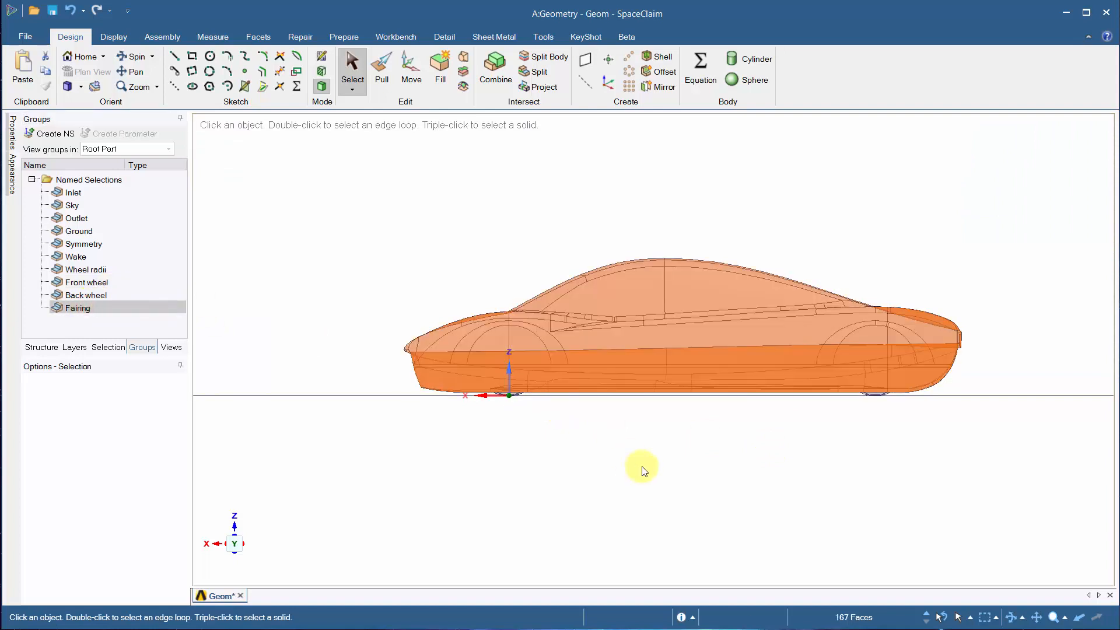
Step: Back in the Structure tree, make the ground plane visible again
left_click(41, 347)
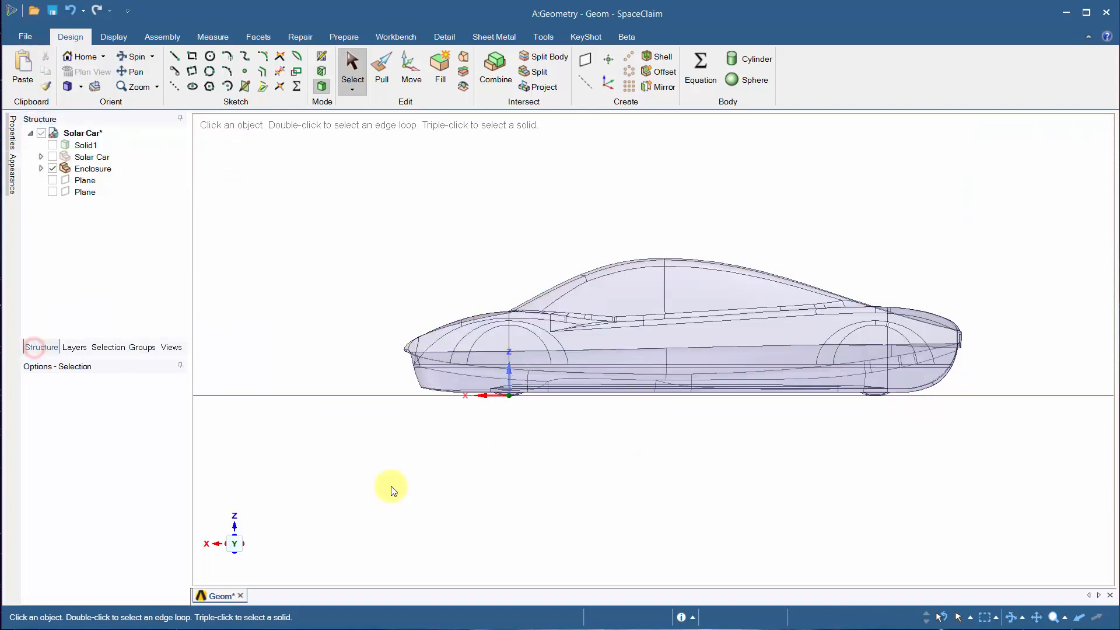
left_click(53, 180)
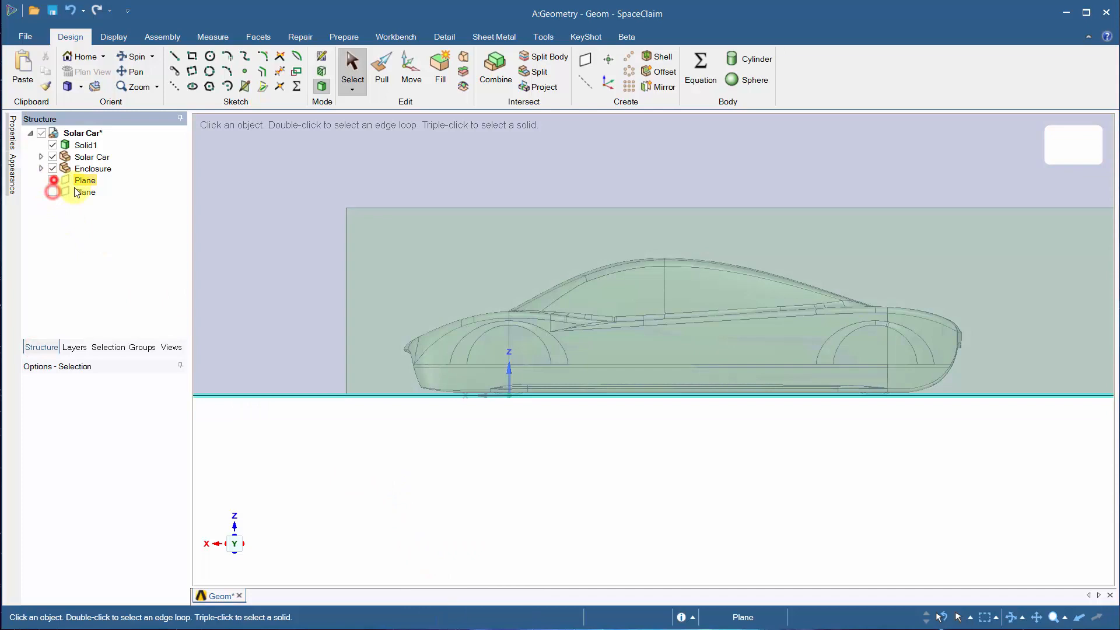